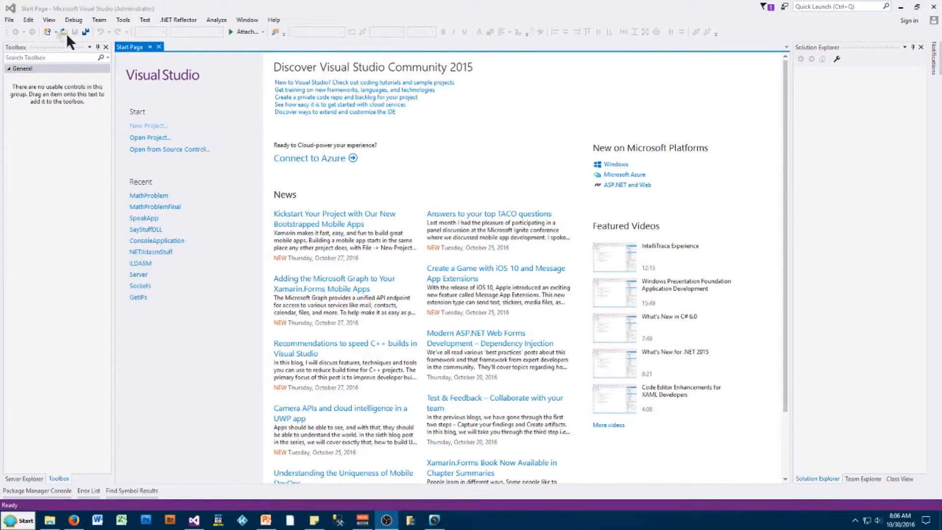
Create a new Visual C# Class Library project named SayStuffDLL
{"action": "left_click", "coordinate": [8, 20]}
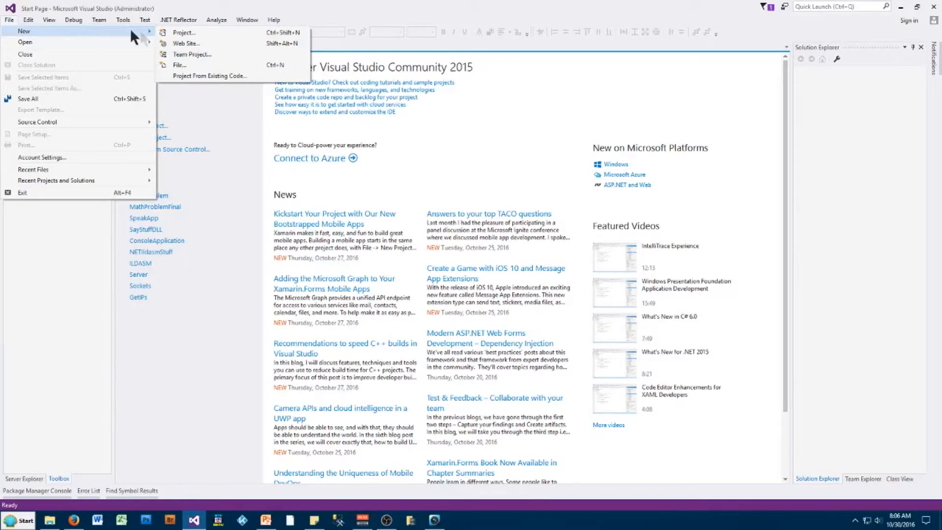
{"action": "left_click", "coordinate": [184, 32]}
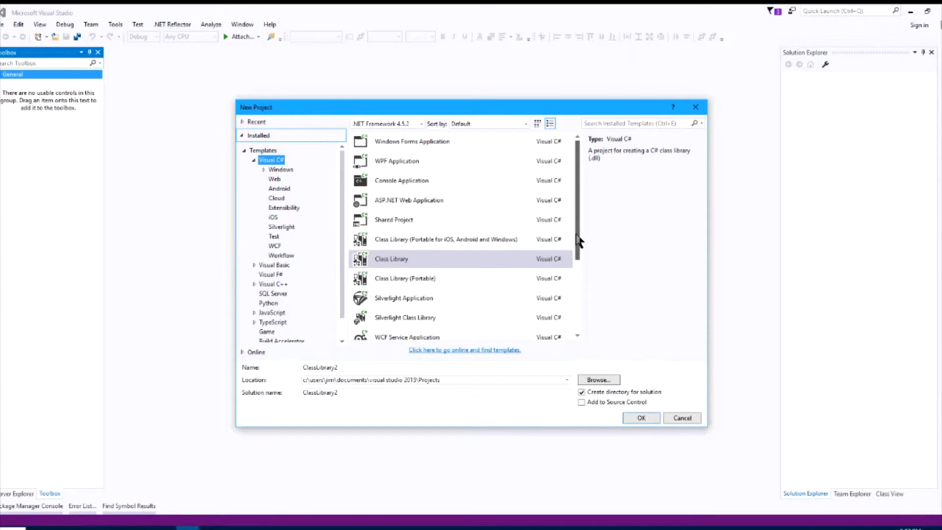
{"action": "left_click", "coordinate": [409, 258]}
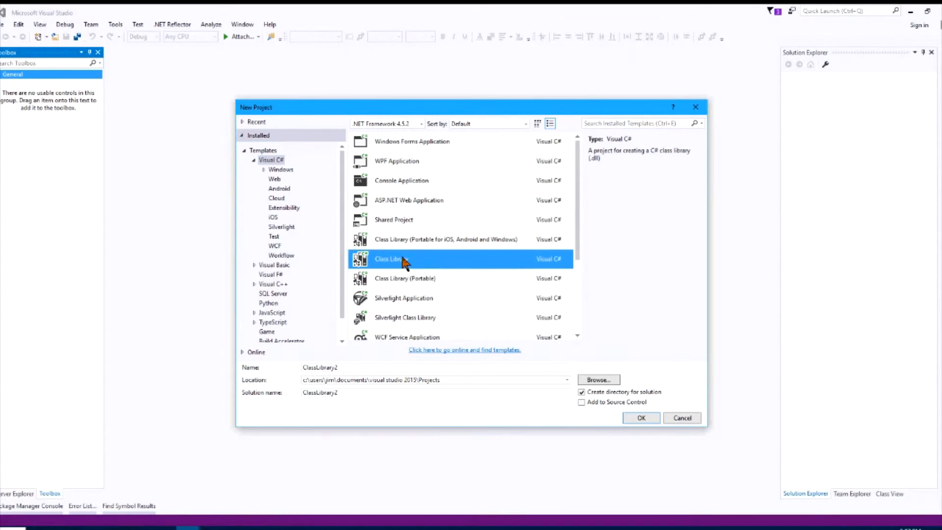
{"action": "mouse_move", "coordinate": [373, 357]}
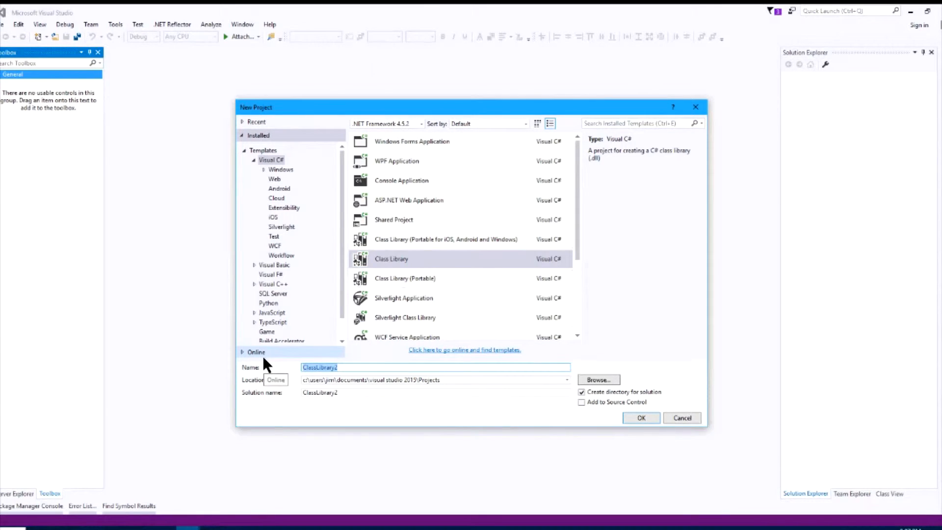
{"action": "type", "text": "SayStuf"}
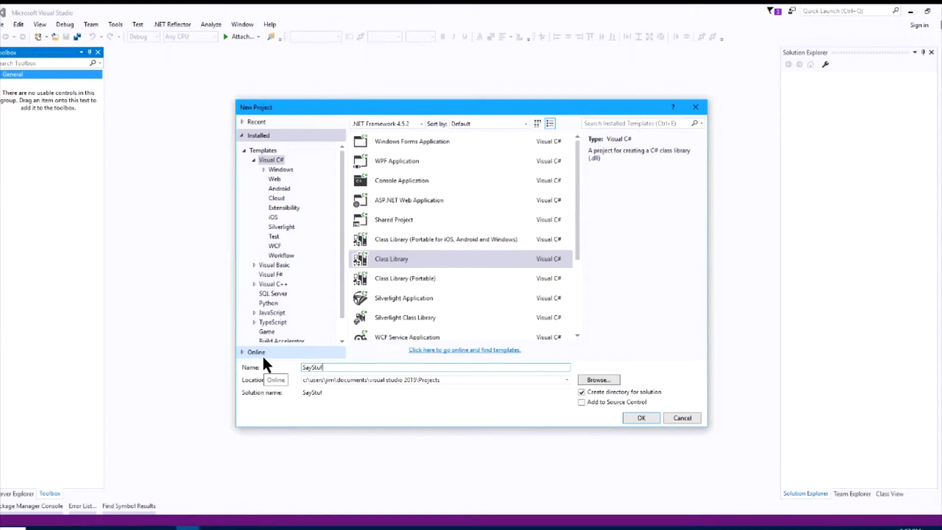
{"action": "type", "text": "DLL"}
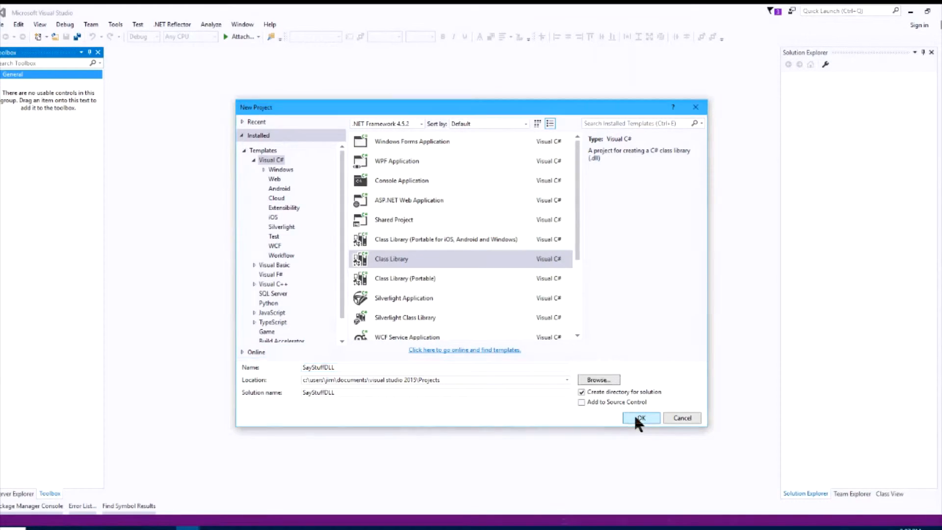
{"action": "left_click", "coordinate": [640, 418]}
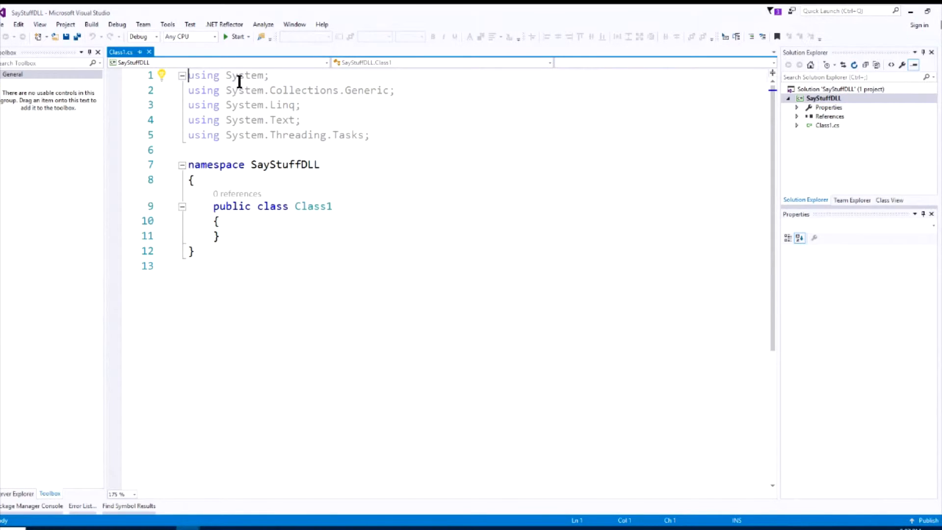
{"action": "mouse_move", "coordinate": [247, 164]}
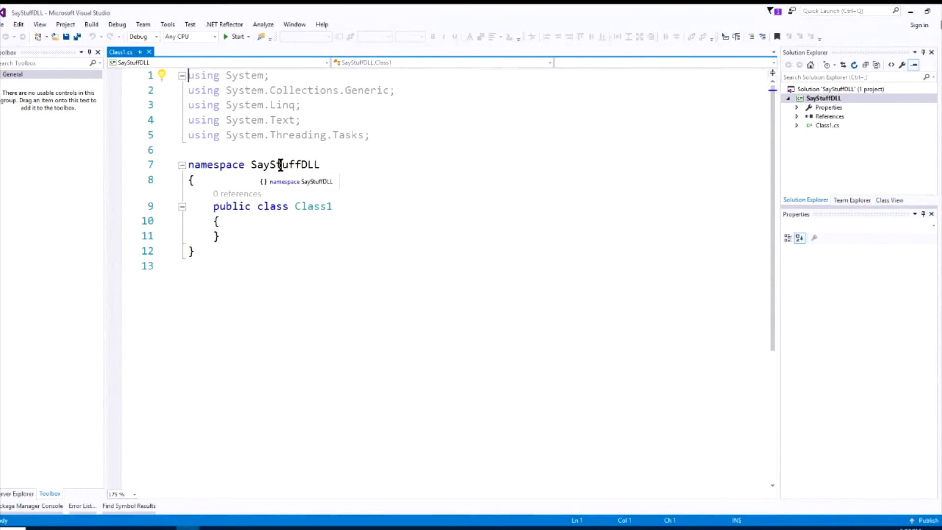
{"action": "mouse_move", "coordinate": [207, 229]}
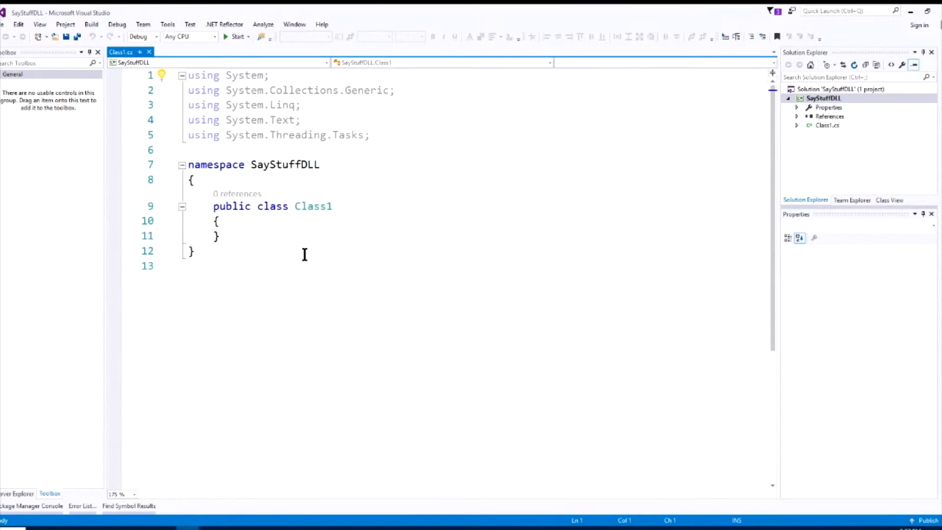
{"action": "left_click", "coordinate": [213, 206]}
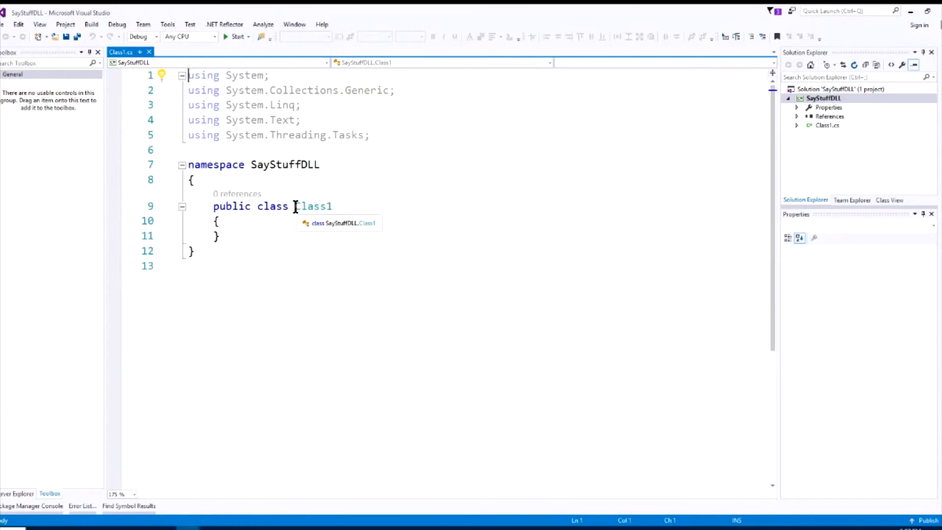
Rename the Class1 class to Talk in the code editor
{"action": "double_click", "coordinate": [312, 206]}
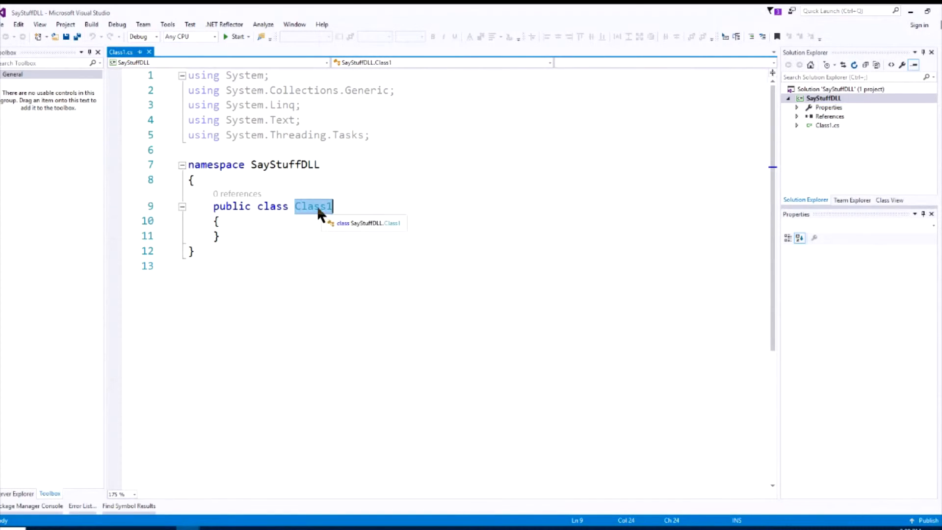
{"action": "right_click", "coordinate": [313, 206]}
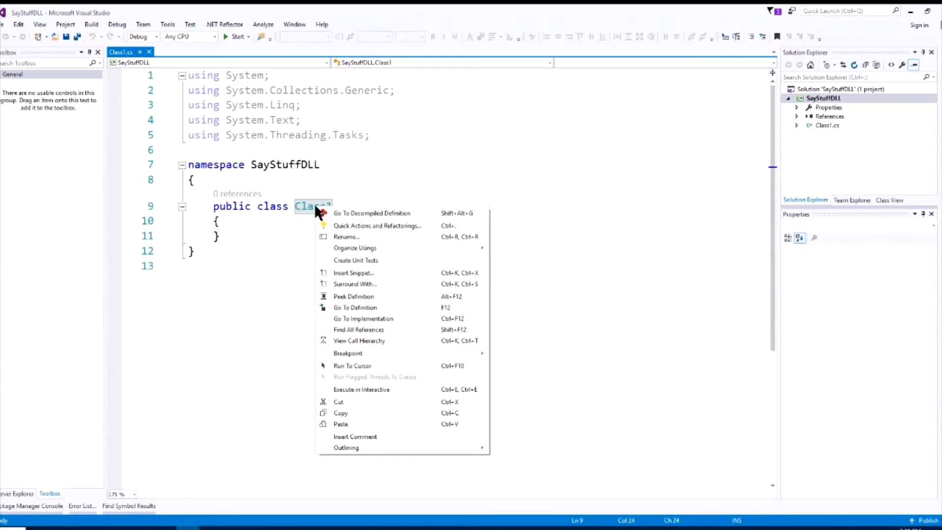
{"action": "mouse_move", "coordinate": [348, 236]}
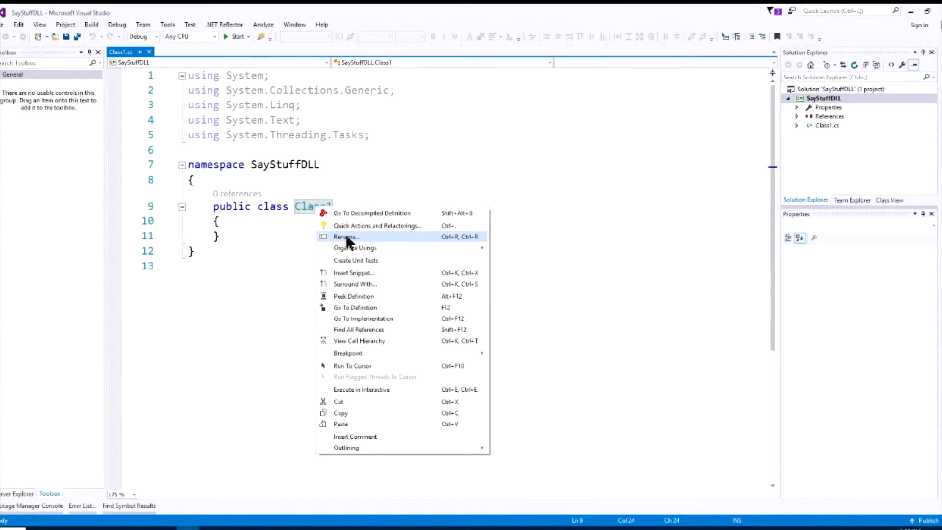
{"action": "left_click", "coordinate": [345, 237]}
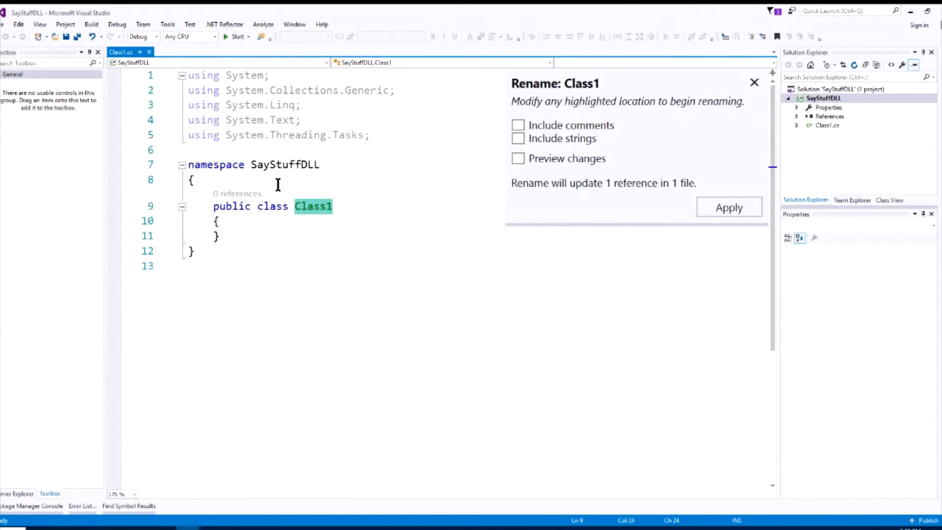
{"action": "type", "text": "Talk"}
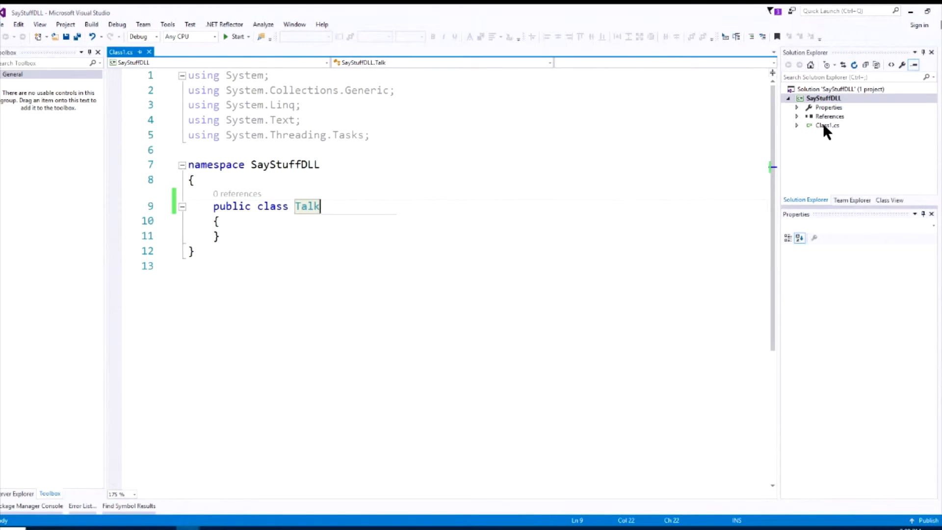
Rename the Class1.cs file in Solution Explorer to Talk.cs
{"action": "right_click", "coordinate": [829, 124]}
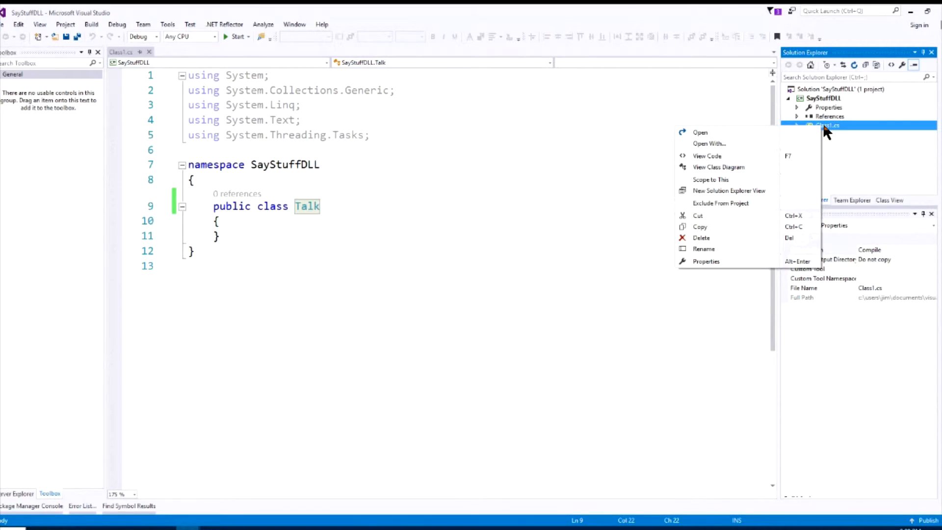
{"action": "mouse_move", "coordinate": [705, 249]}
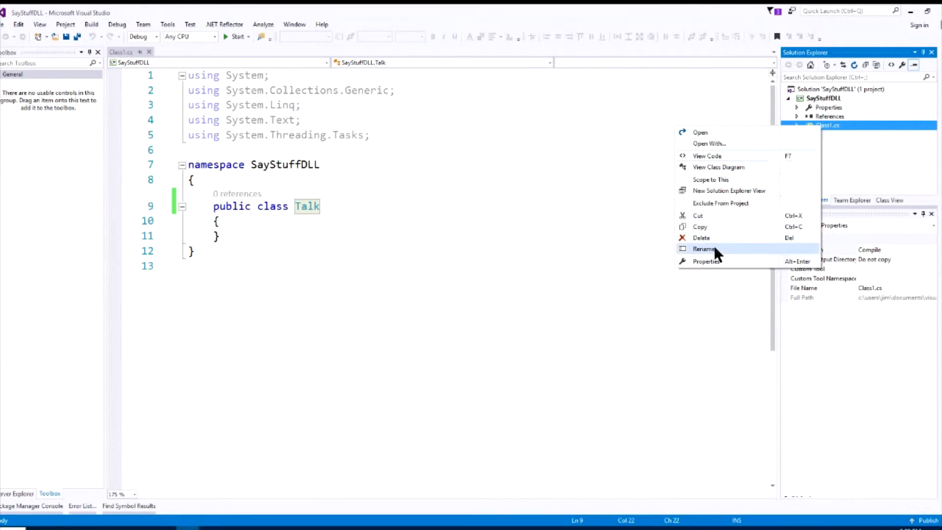
{"action": "left_click", "coordinate": [705, 249]}
{"action": "type", "text": "Talk"}
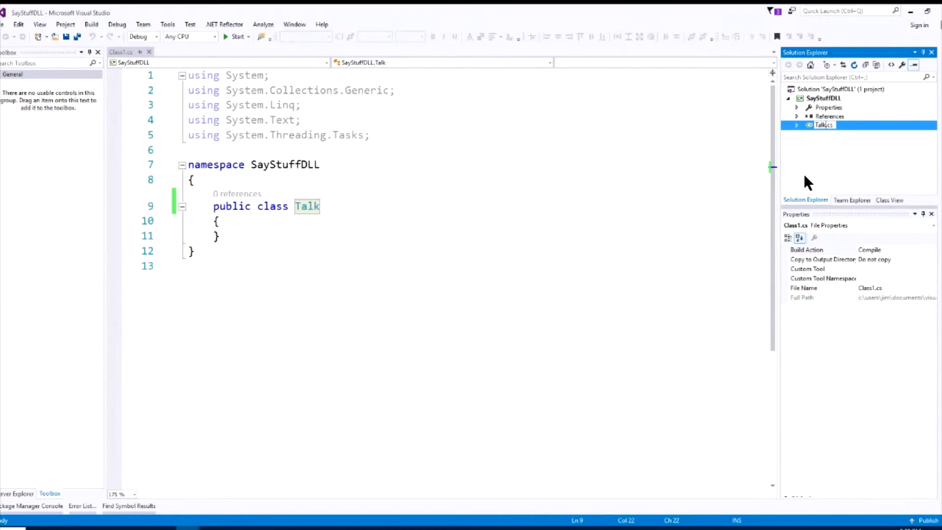
{"action": "left_click", "coordinate": [830, 116]}
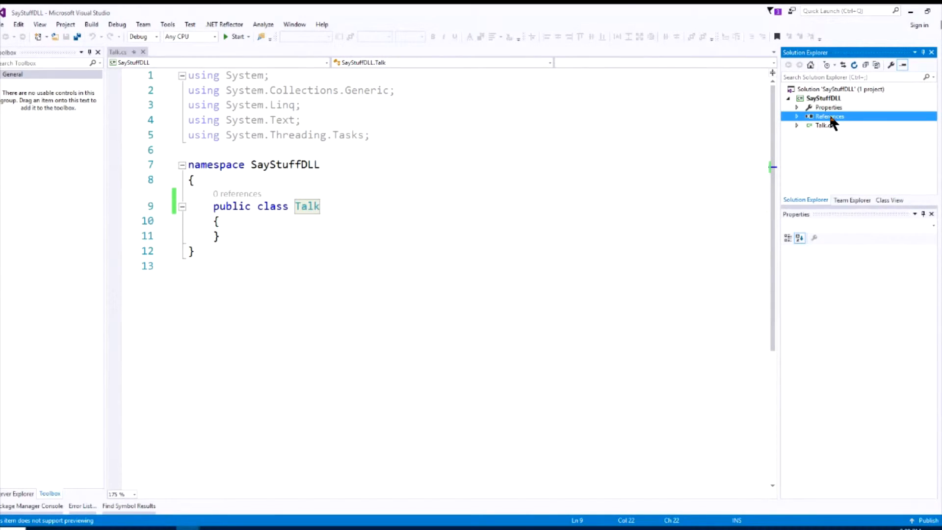
Add a reference to the System.Speech assembly through the Reference Manager
{"action": "right_click", "coordinate": [831, 116]}
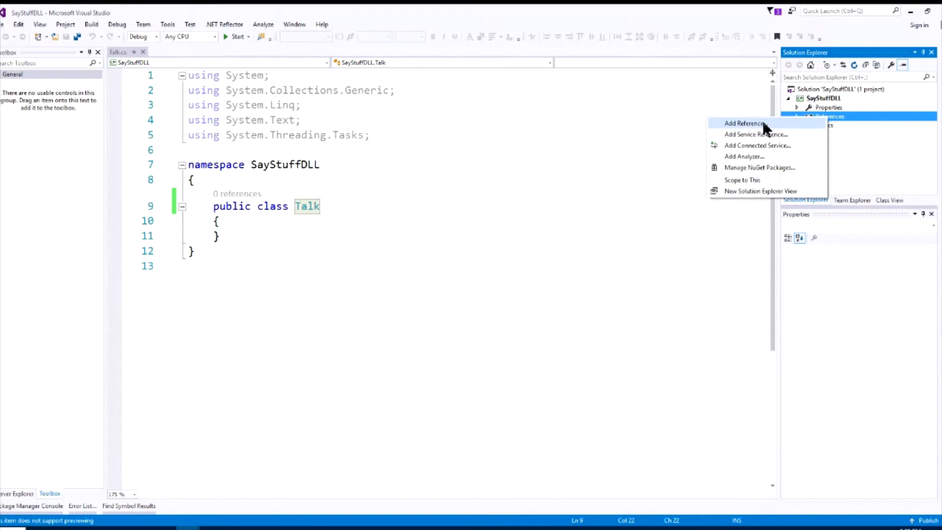
{"action": "left_click", "coordinate": [745, 124]}
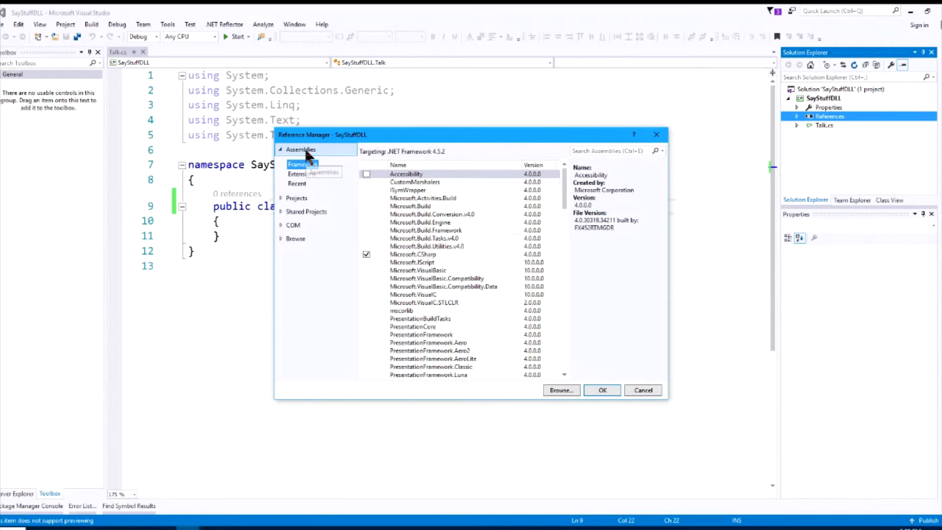
{"action": "mouse_move", "coordinate": [306, 152]}
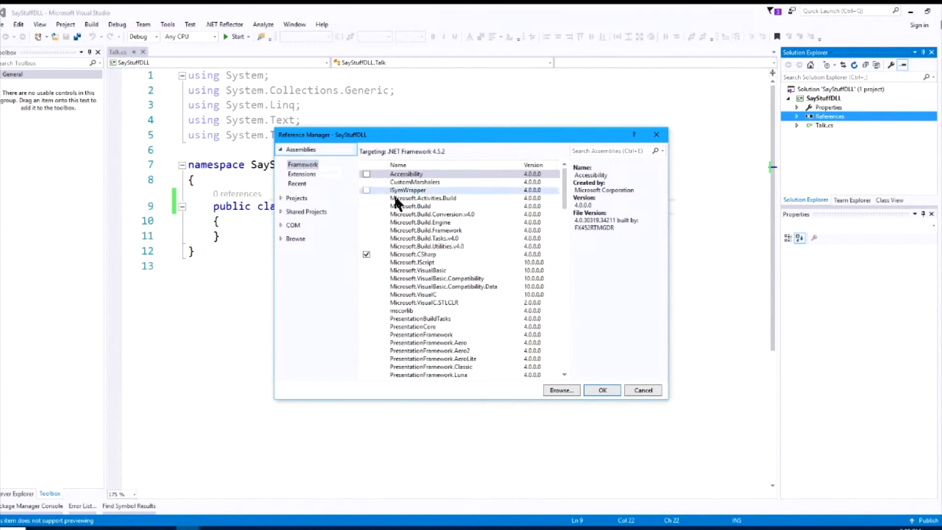
{"action": "scroll", "scroll_direction": "down", "scroll_amount": 3}
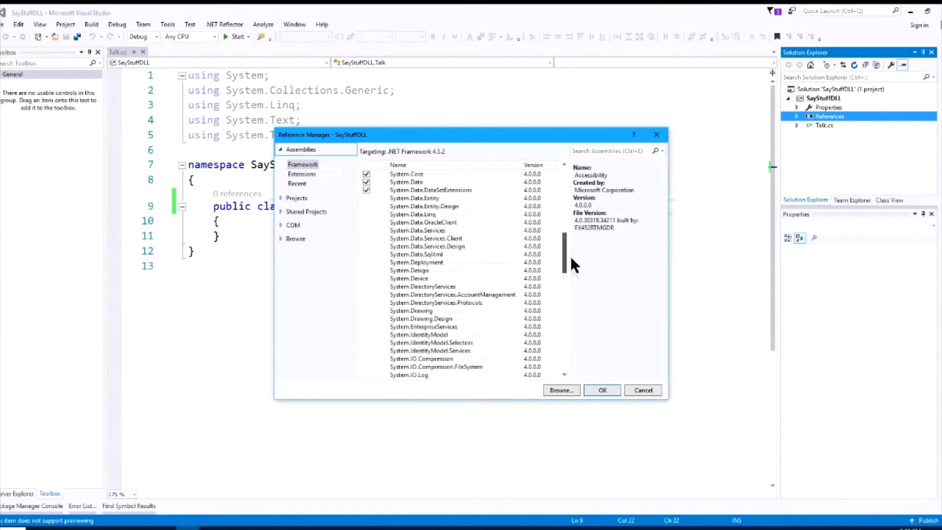
{"action": "scroll", "scroll_direction": "down", "scroll_amount": 3}
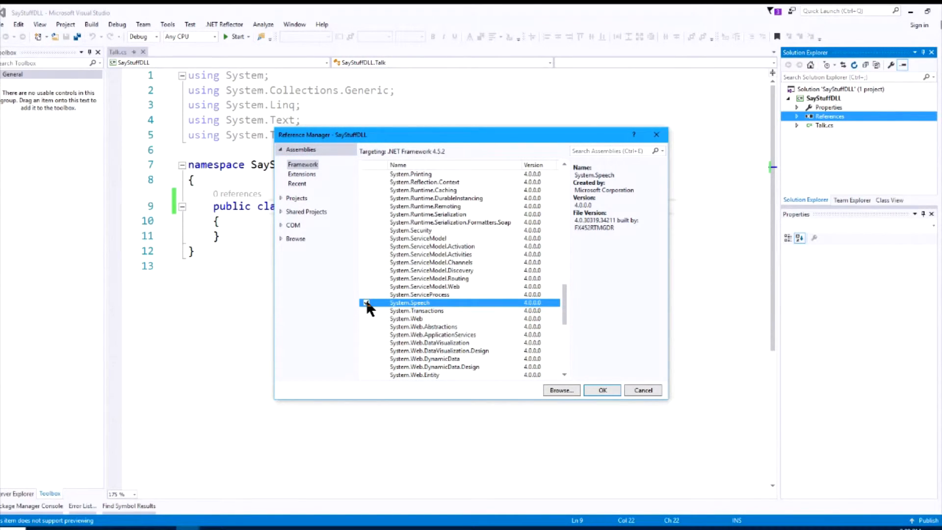
{"action": "left_click", "coordinate": [601, 390]}
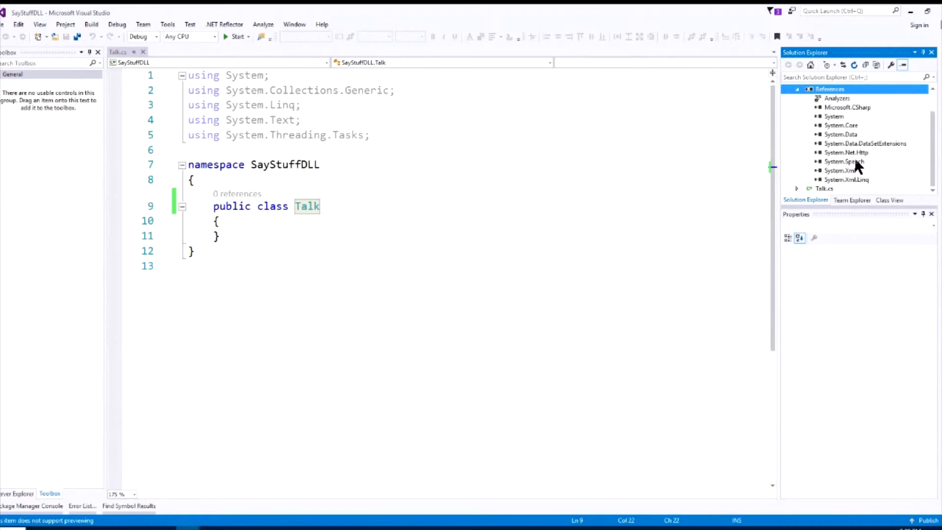
{"action": "left_click", "coordinate": [844, 161]}
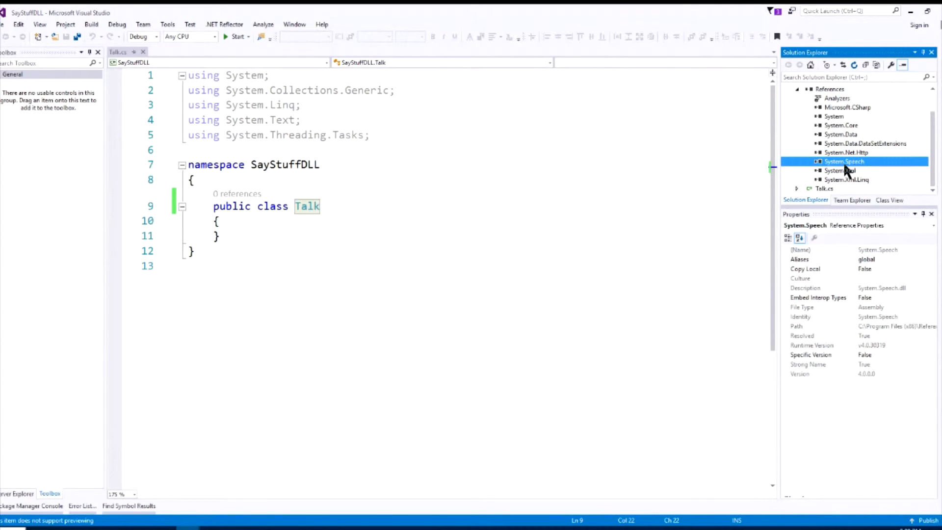
{"action": "mouse_move", "coordinate": [872, 292]}
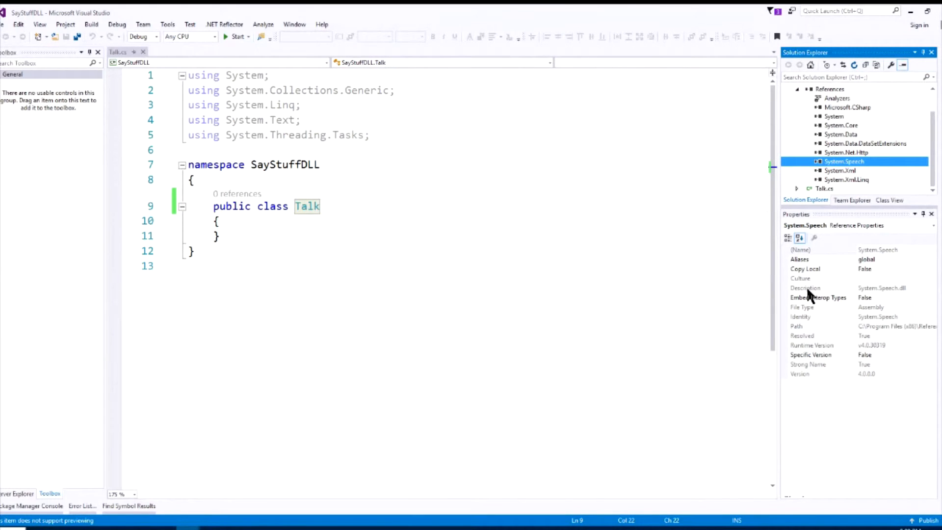
{"action": "mouse_move", "coordinate": [889, 293]}
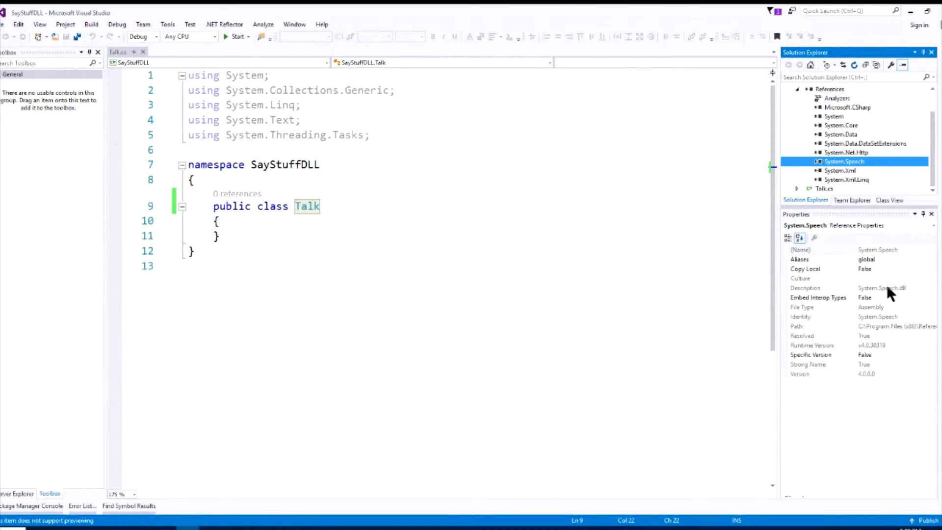
{"action": "mouse_move", "coordinate": [861, 294]}
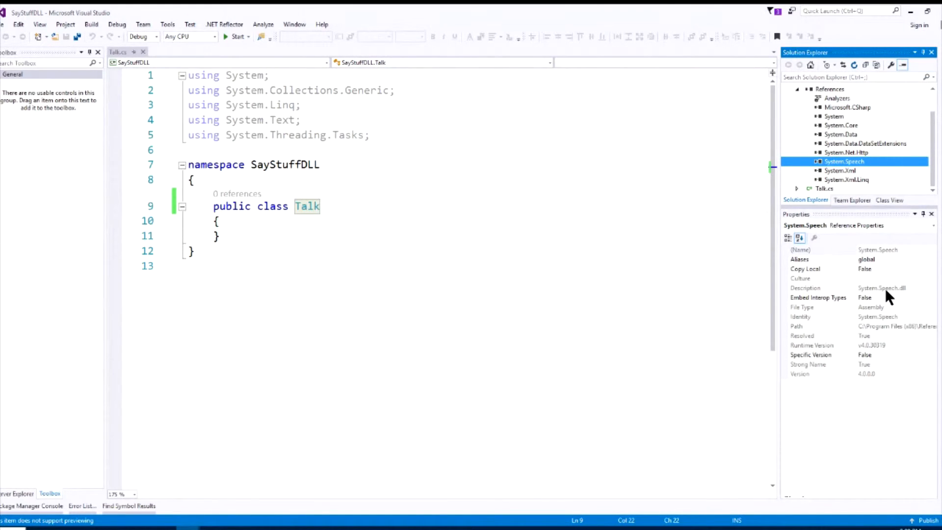
{"action": "mouse_move", "coordinate": [848, 162]}
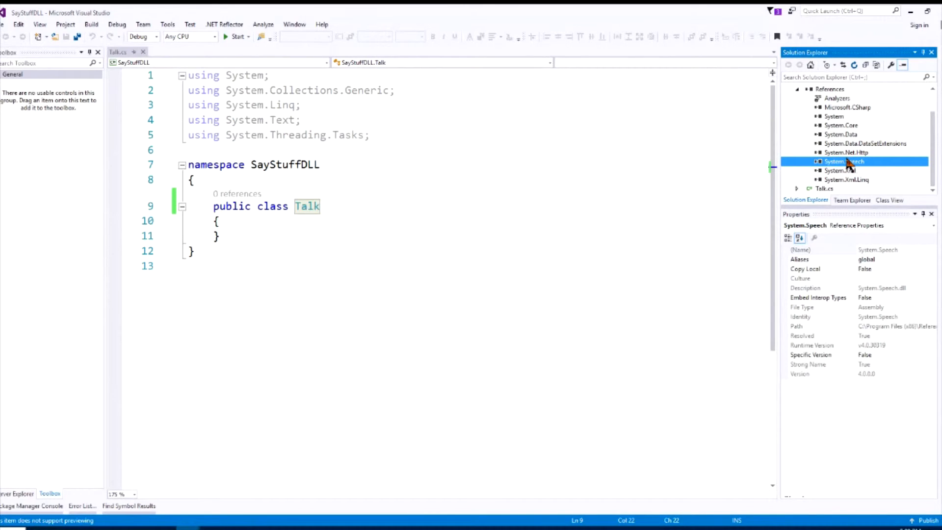
{"action": "mouse_move", "coordinate": [452, 166]}
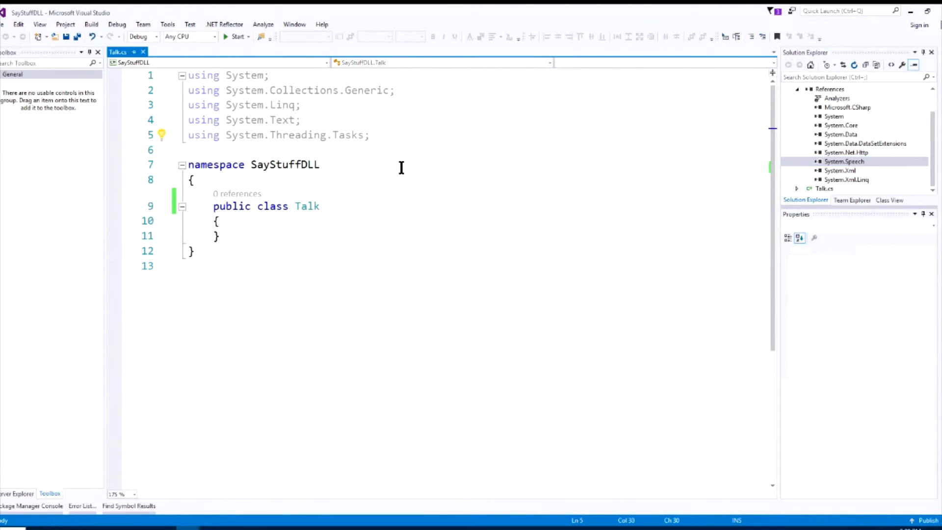
Add a 'using System.Speech.Synthesis;' directive below the existing usings in Talk.cs
{"action": "key", "text": "Return"}
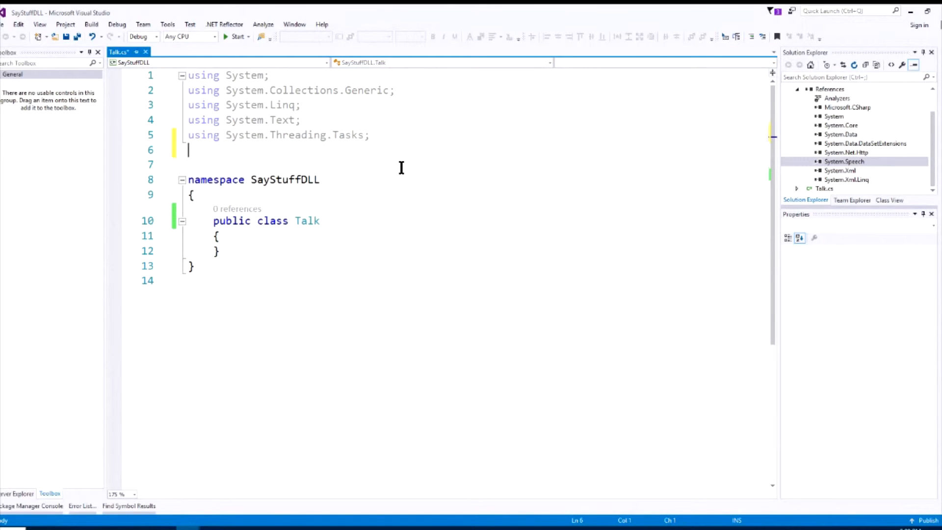
{"action": "type", "text": "using"}
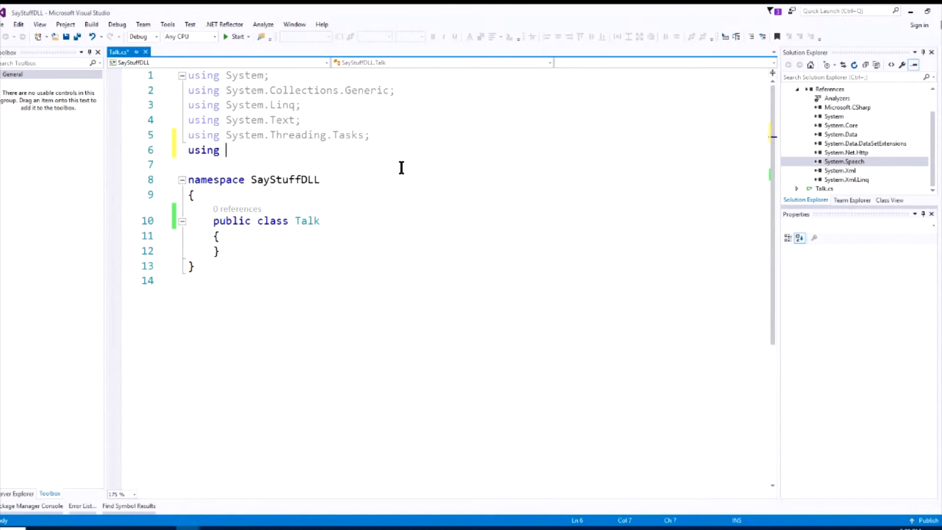
{"action": "type", "text": "S"}
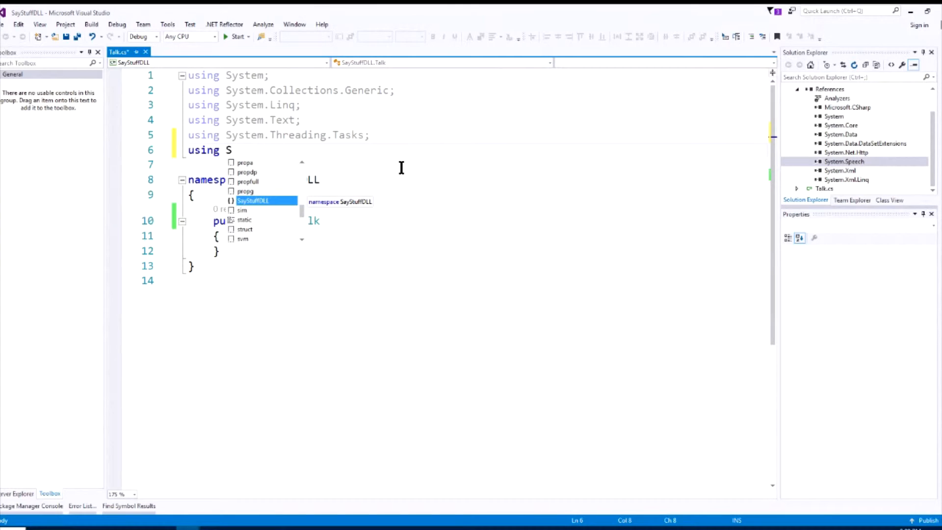
{"action": "type", "text": "yste"}
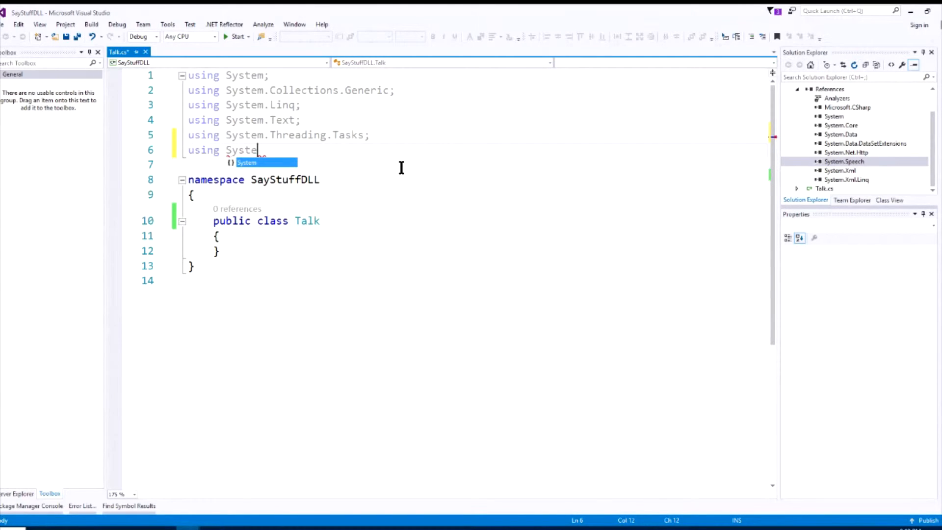
{"action": "type", "text": "."}
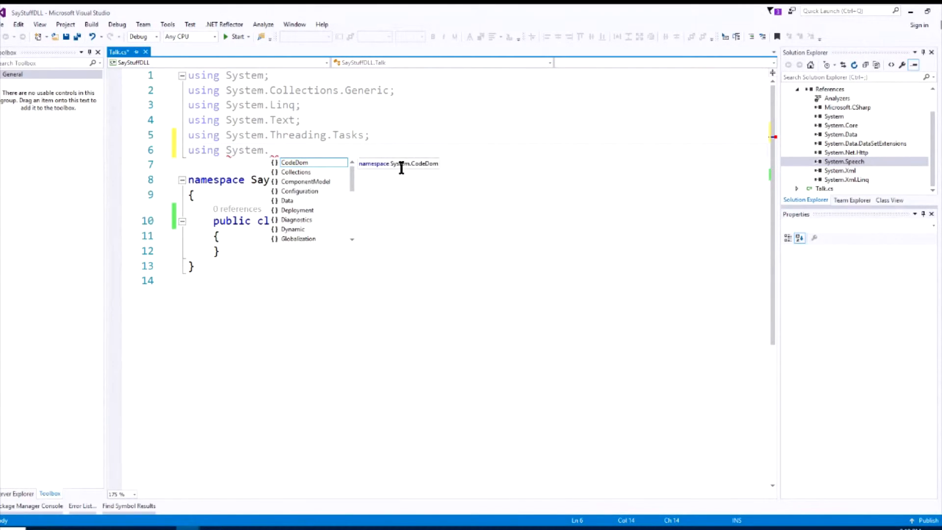
{"action": "type", "text": "Speech."}
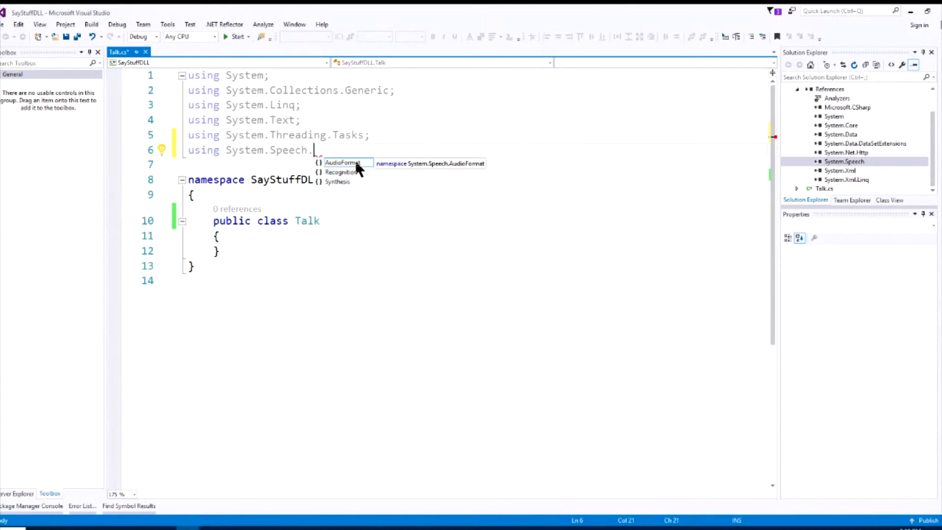
{"action": "mouse_move", "coordinate": [353, 175]}
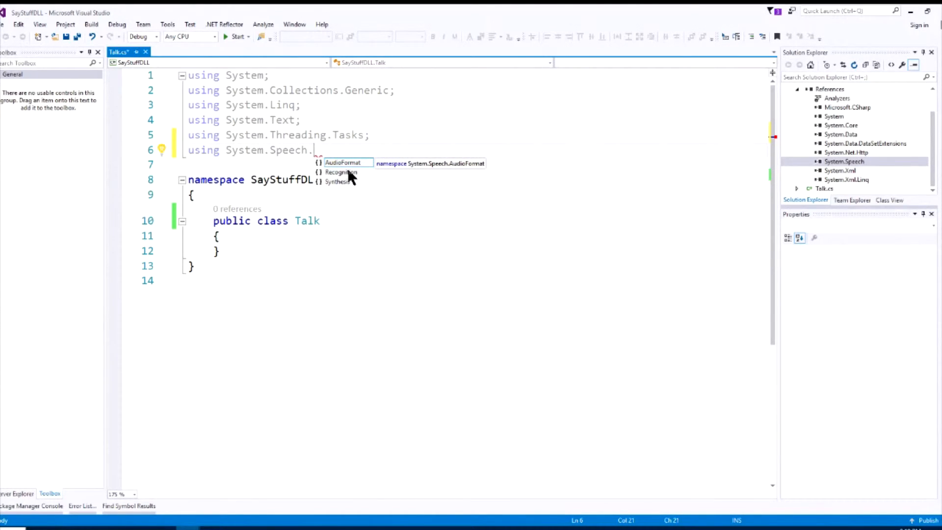
{"action": "mouse_move", "coordinate": [343, 189]}
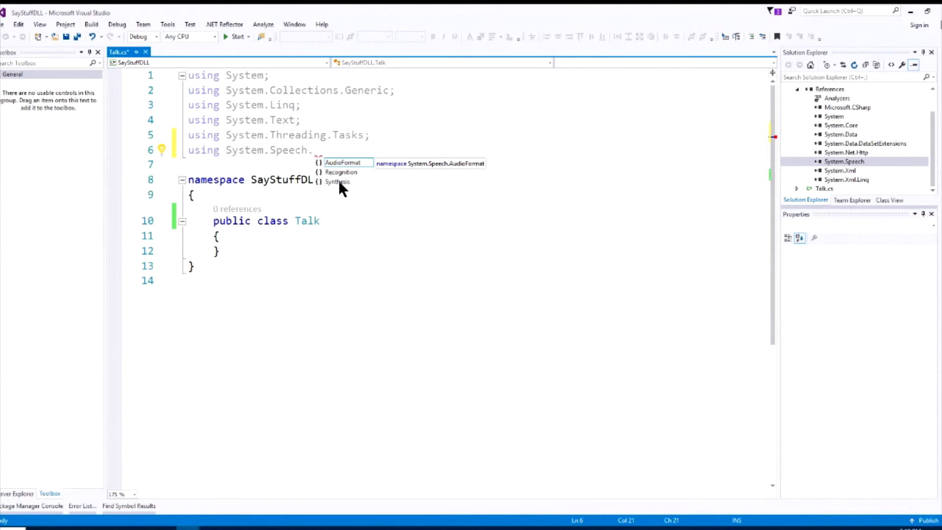
{"action": "mouse_move", "coordinate": [338, 182]}
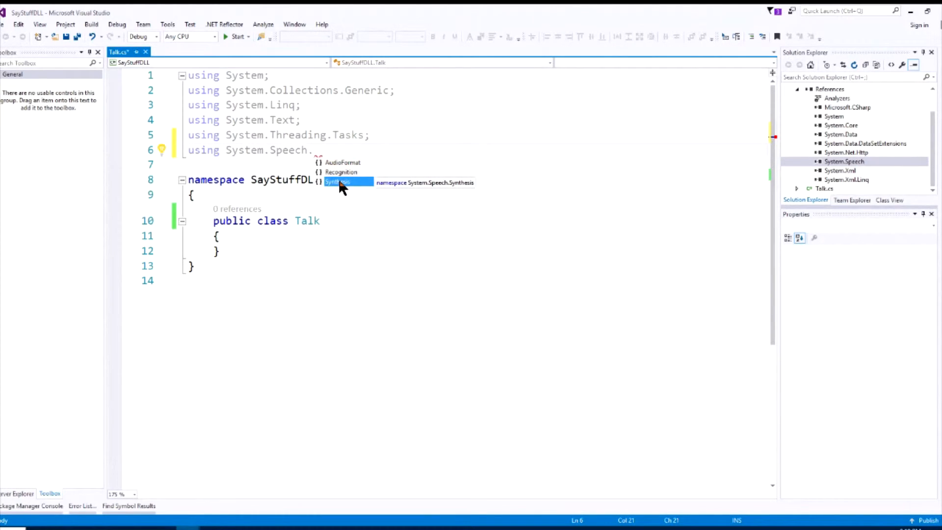
{"action": "left_click", "coordinate": [338, 183]}
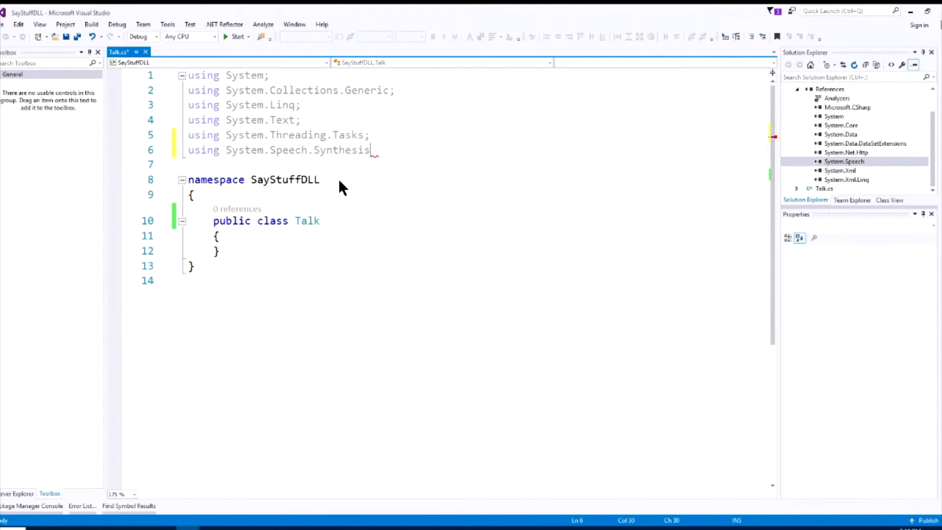
{"action": "type", "text": ";"}
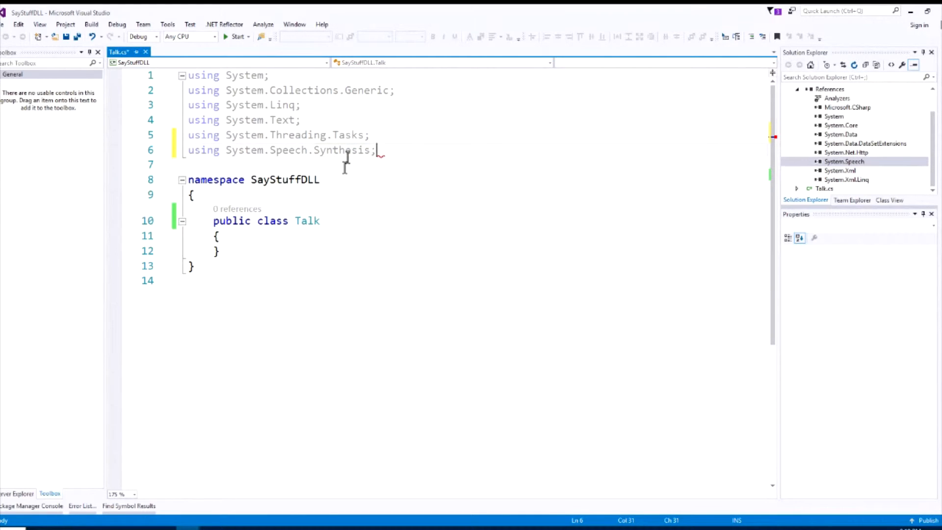
{"action": "mouse_move", "coordinate": [288, 149]}
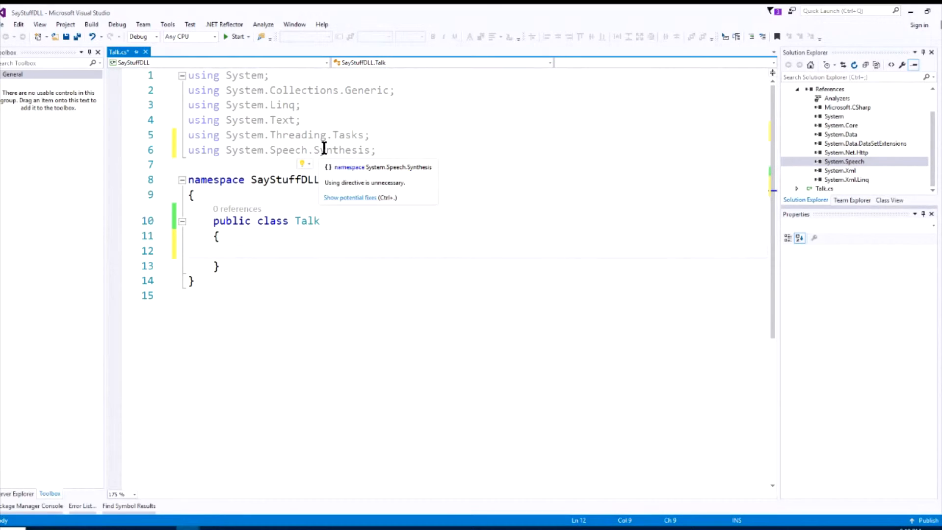
{"action": "left_click", "coordinate": [236, 250]}
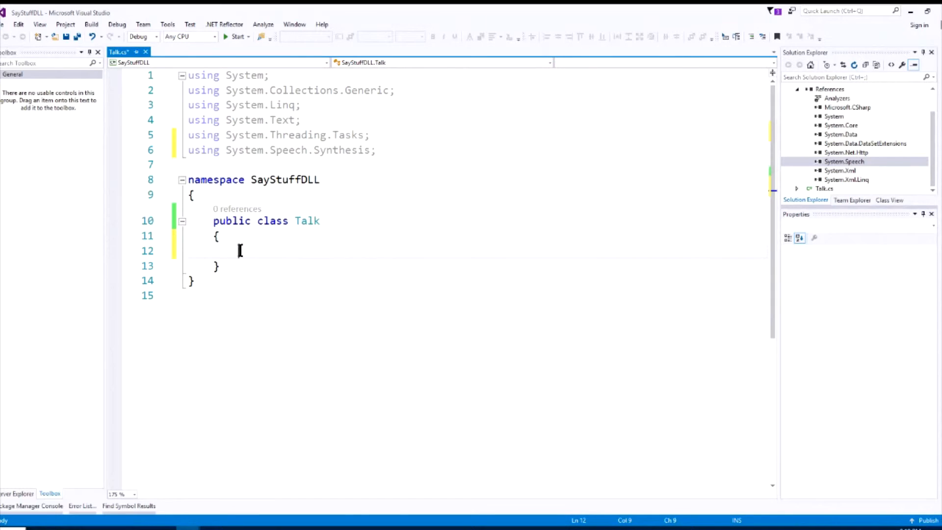
Declare the field 'SpeechSynthesizer synth = new SpeechSynthesizer();' in the Talk class
{"action": "type", "text": "Sp"}
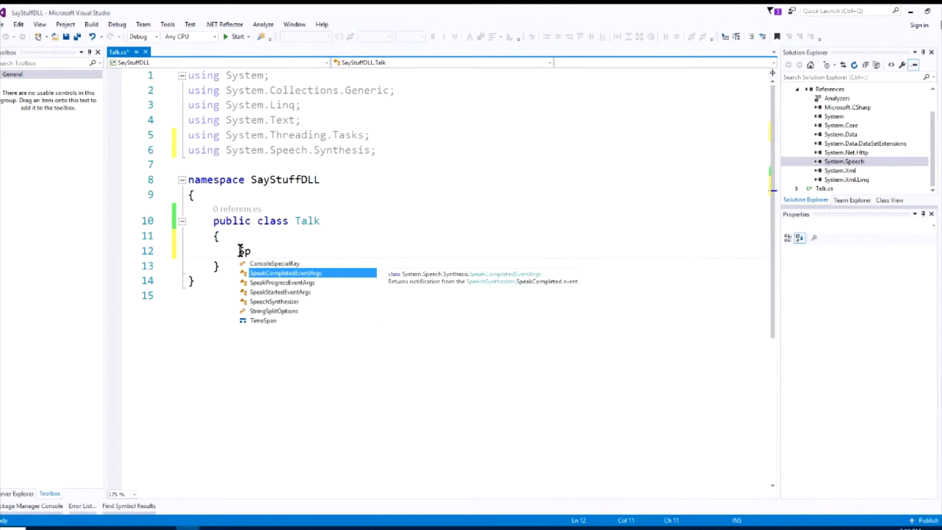
{"action": "key", "text": "down"}
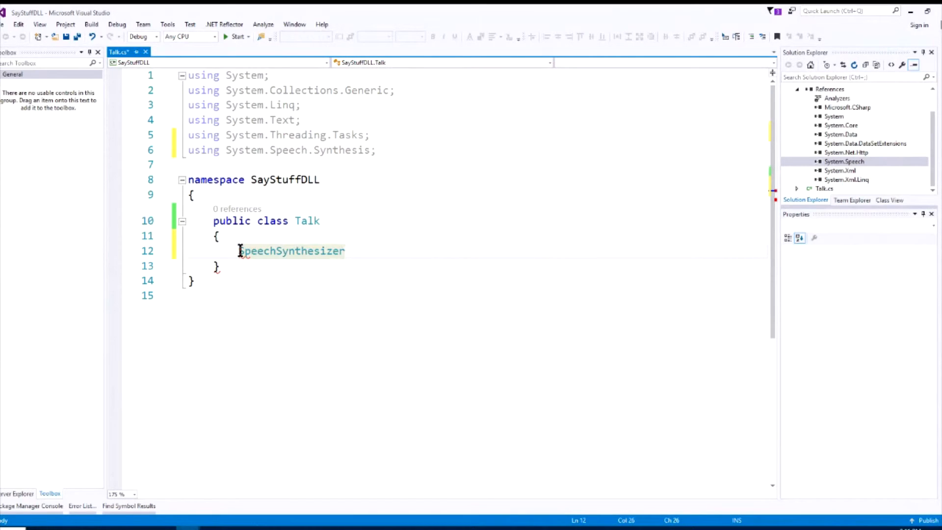
{"action": "type", "text": "sy"}
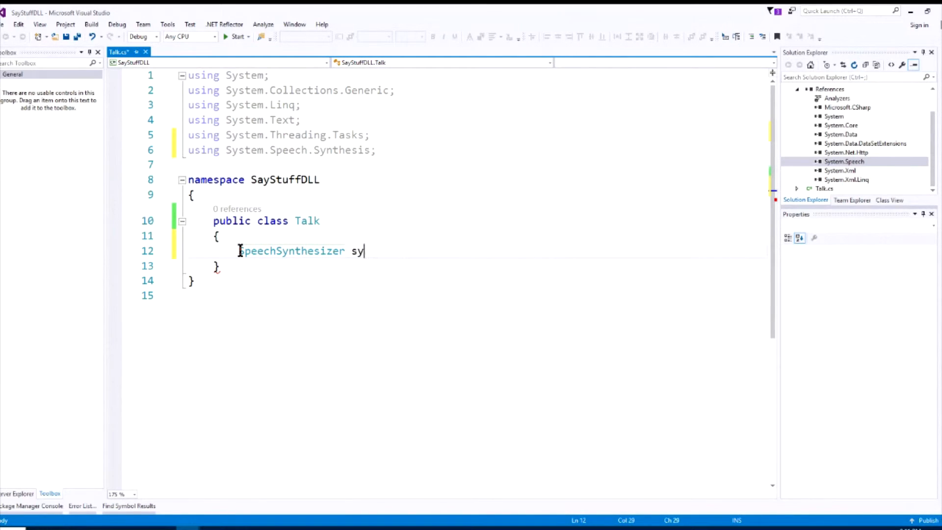
{"action": "type", "text": "nth"}
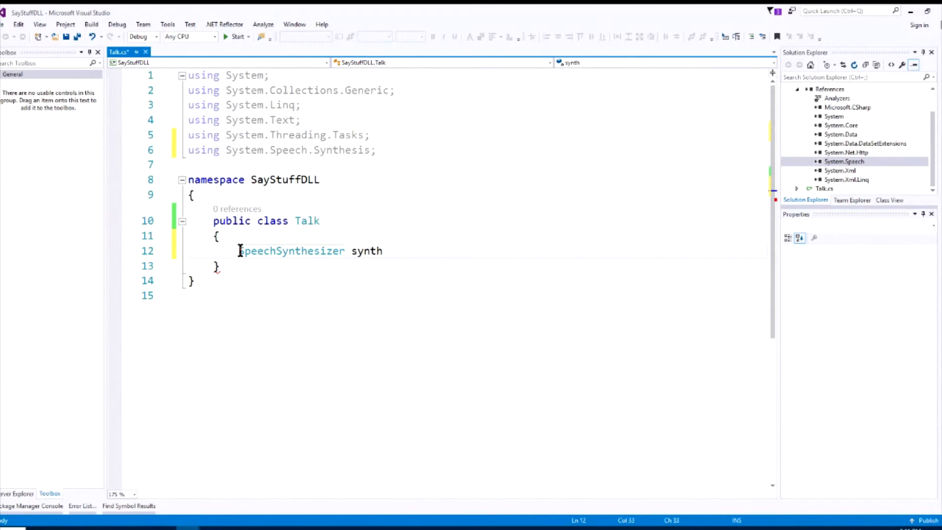
{"action": "type", "text": "= new"}
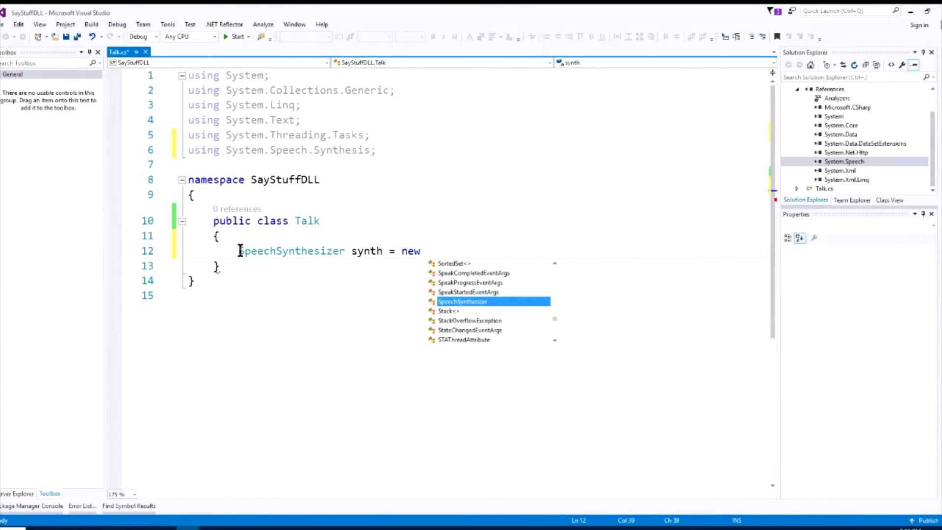
{"action": "mouse_move", "coordinate": [462, 301]}
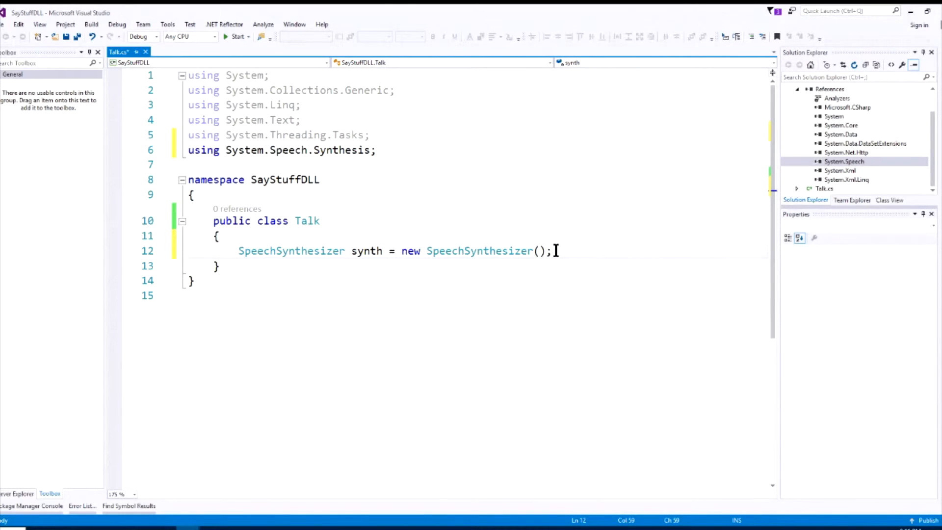
{"action": "key", "text": "Enter"}
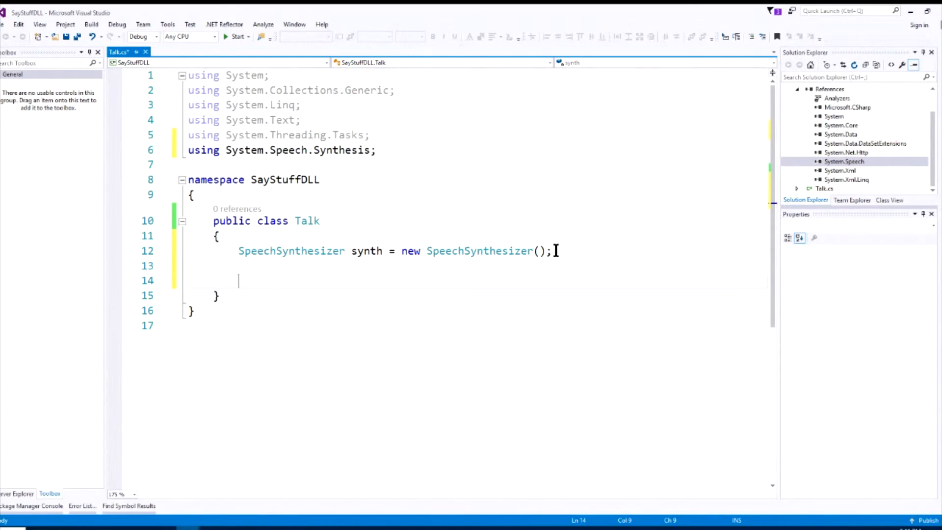
Declare 'public void SayIt(string message, int rate)' with an empty body
{"action": "type", "text": "public void"}
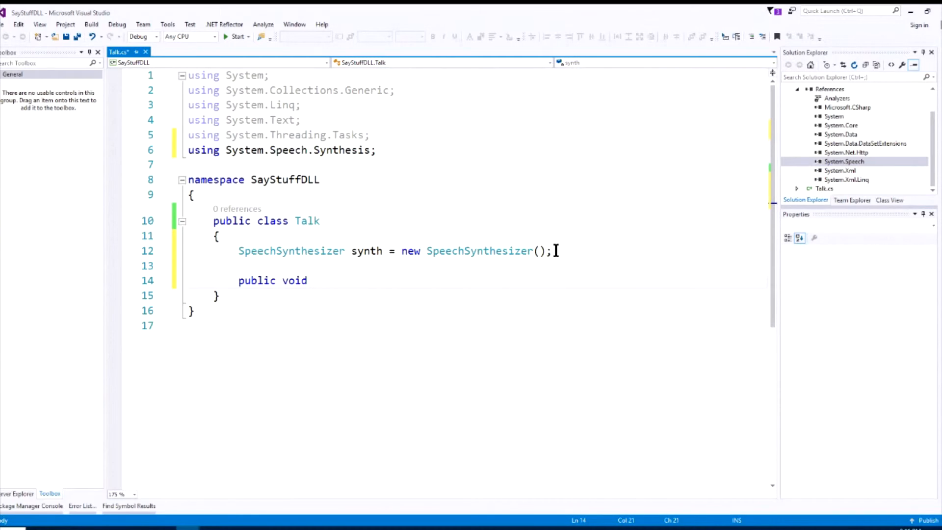
{"action": "type", "text": "SayIt("}
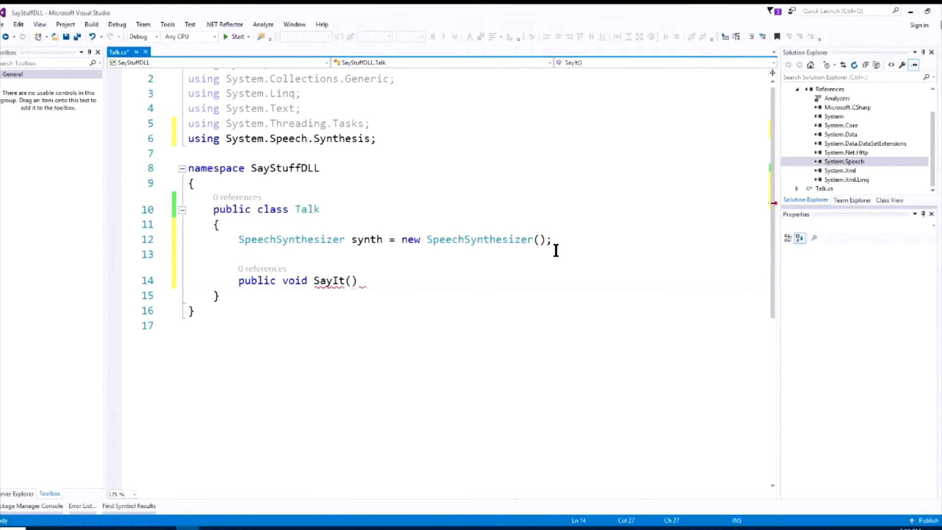
{"action": "type", "text": "string me"}
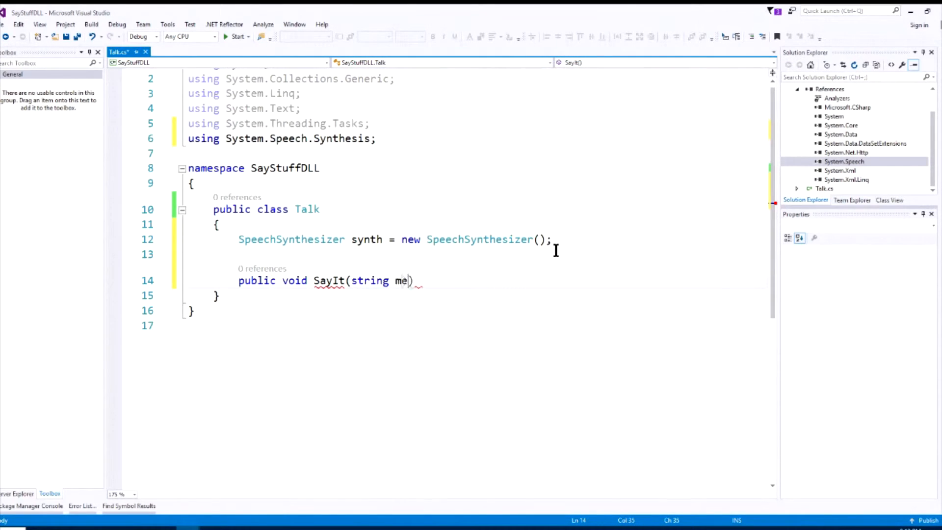
{"action": "type", "text": "ssage"}
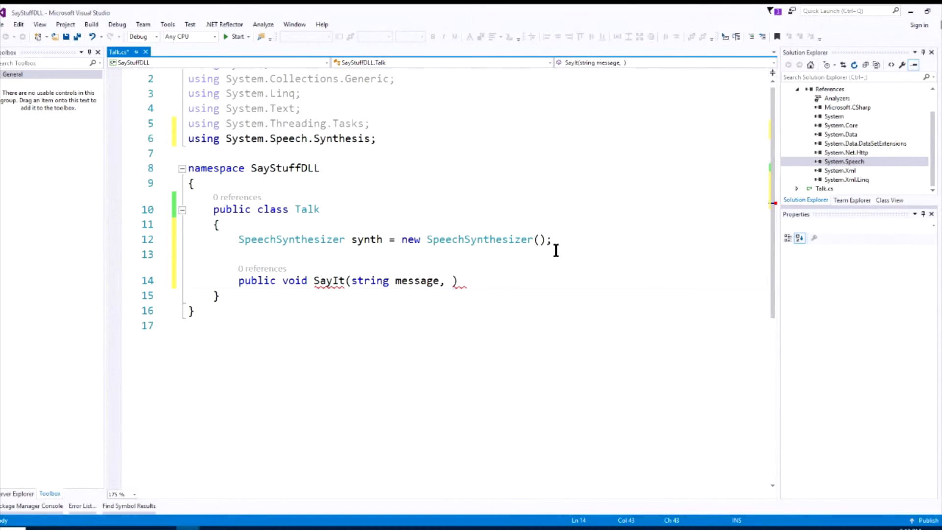
{"action": "type", "text": "int"}
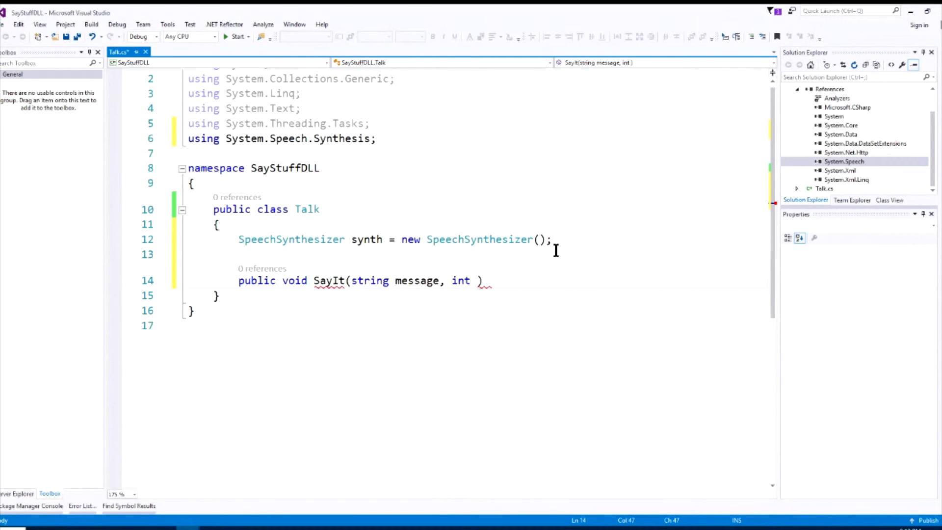
{"action": "type", "text": "rate"}
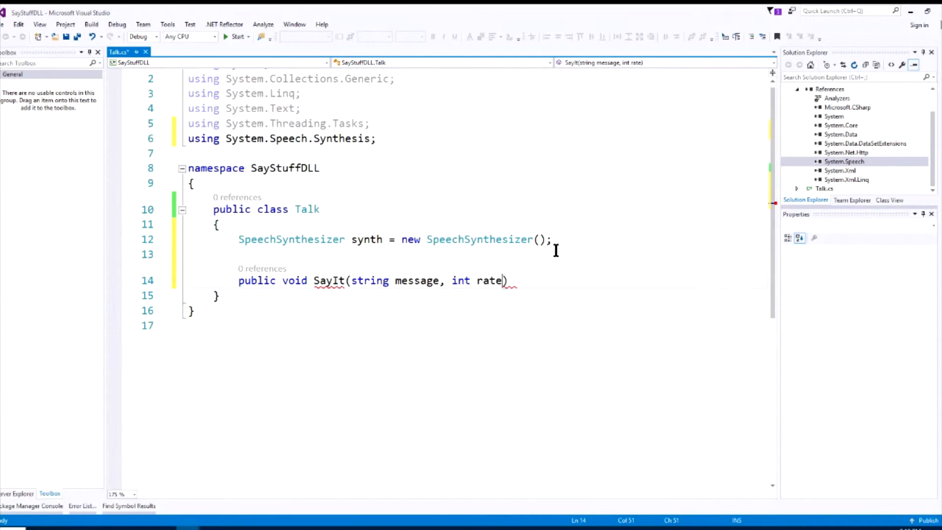
{"action": "key", "text": "Right"}
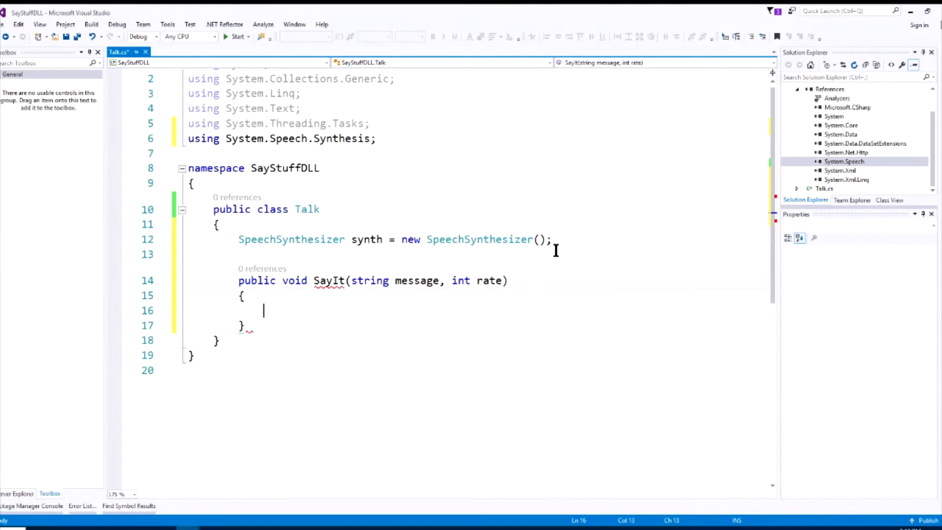
Write 'synth.Rate = rate;' as the first statement in SayIt
{"action": "type", "text": "synth.R"}
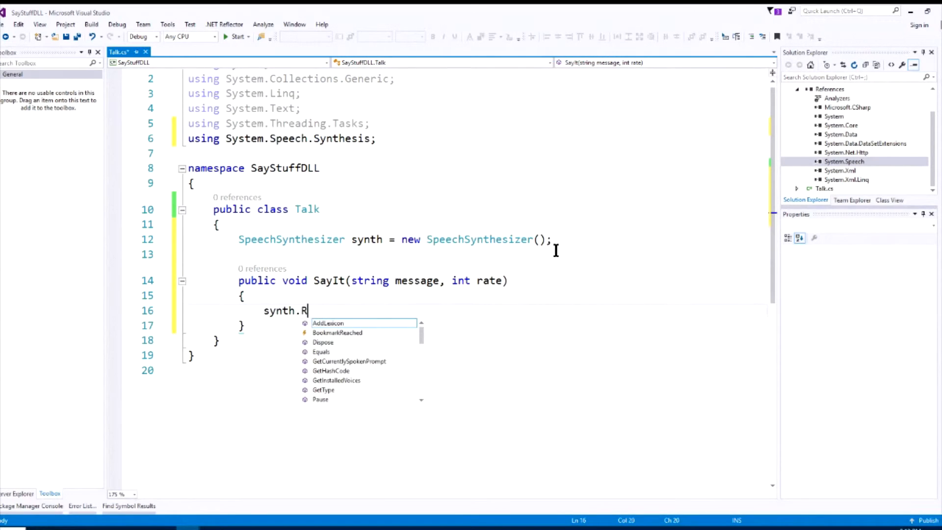
{"action": "type", "text": "ate"}
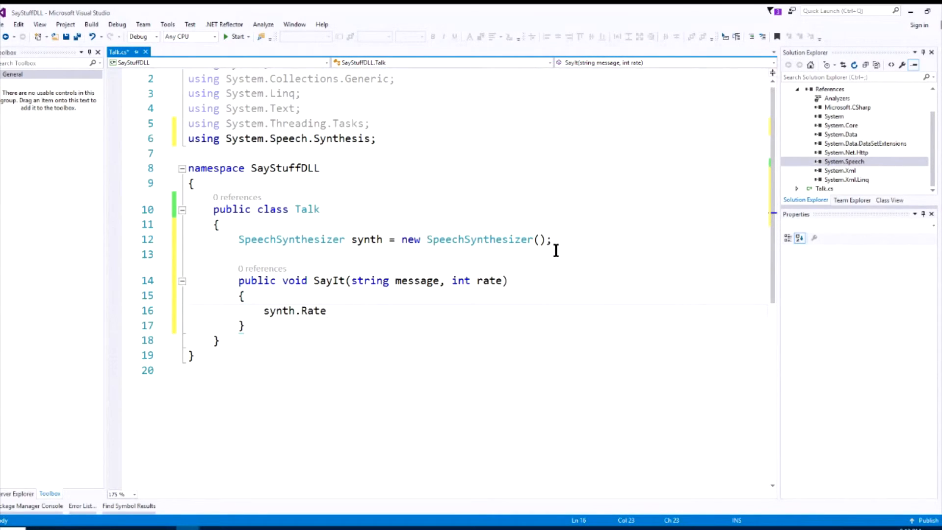
{"action": "type", "text": "= ra"}
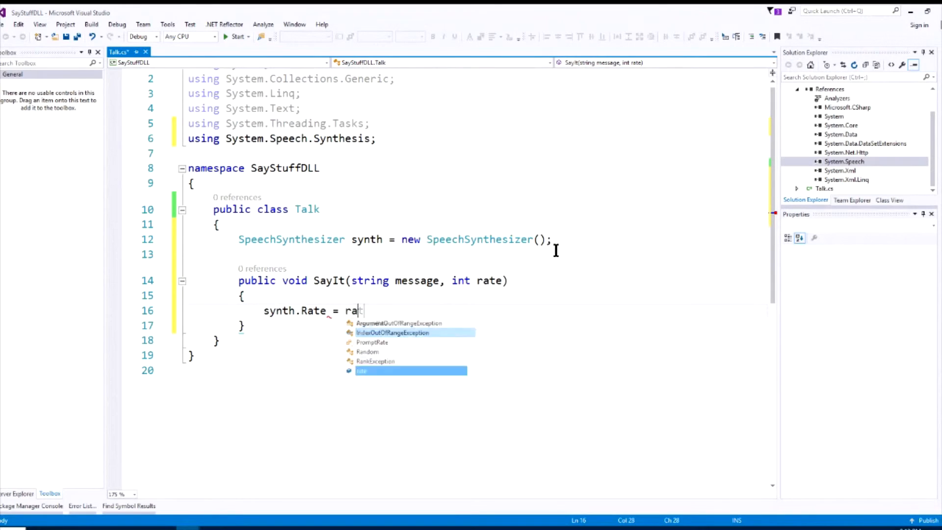
{"action": "key", "text": "enter"}
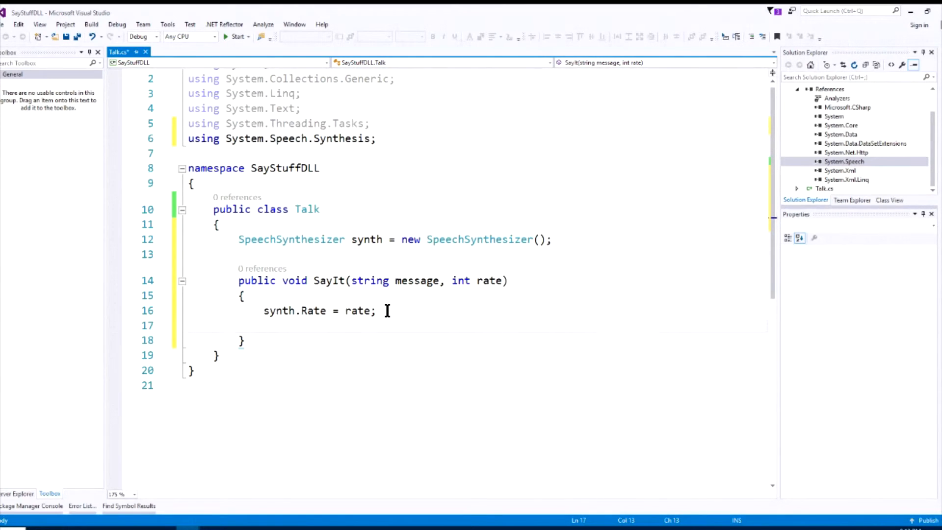
{"action": "left_click", "coordinate": [263, 325]}
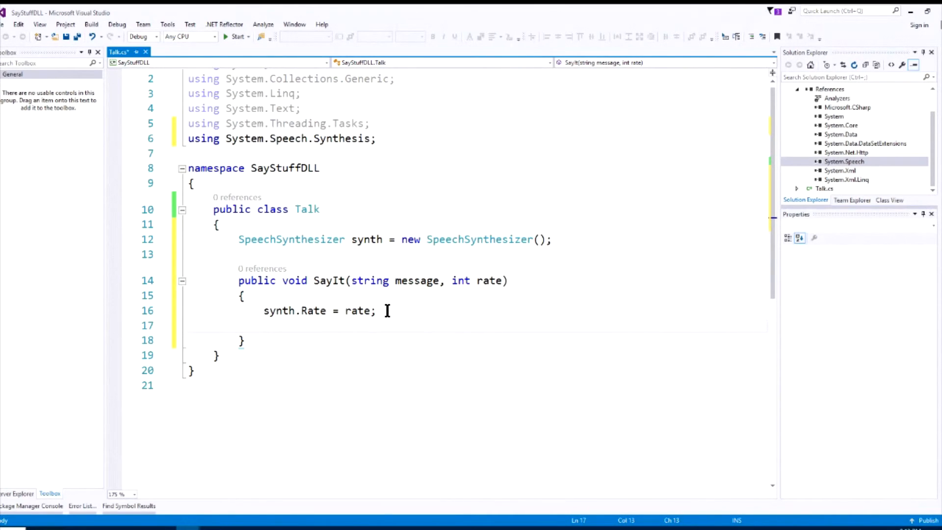
{"action": "left_click", "coordinate": [263, 324]}
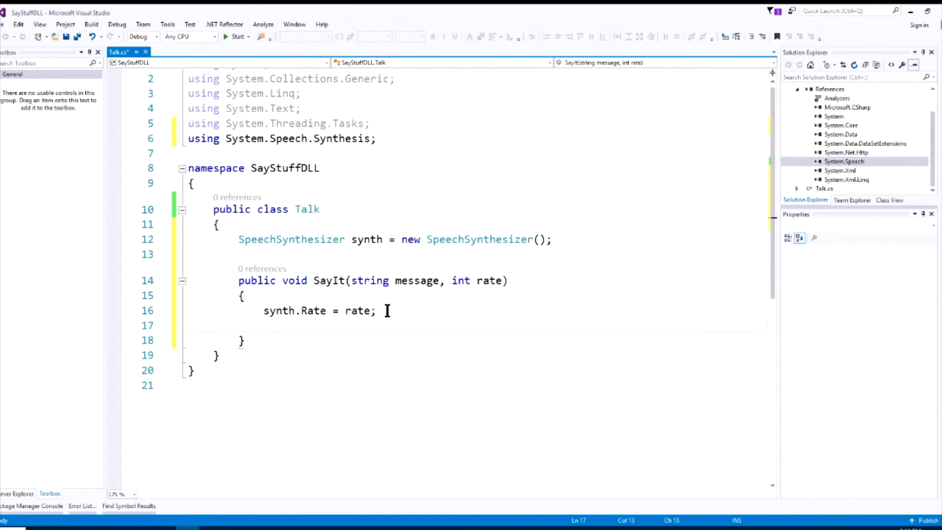
Add 'synth.SelectVoiceByHints(VoiceGender.Female);' after the rate assignment
{"action": "type", "text": "synth.SelectVoiceByHints"}
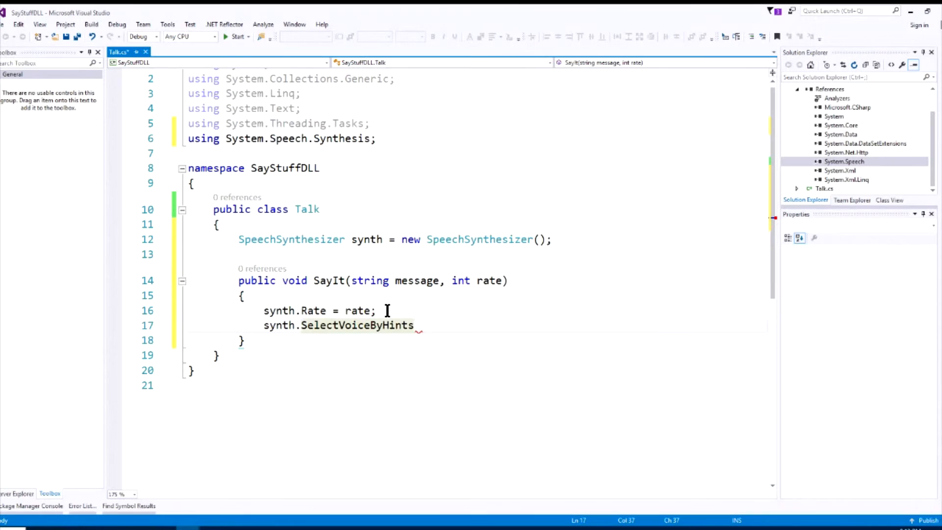
{"action": "type", "text": "("}
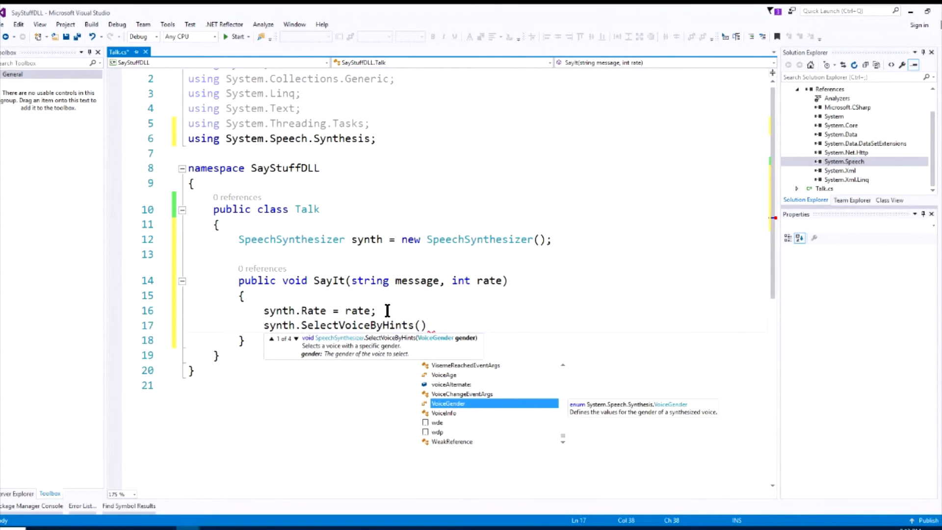
{"action": "mouse_move", "coordinate": [470, 394]}
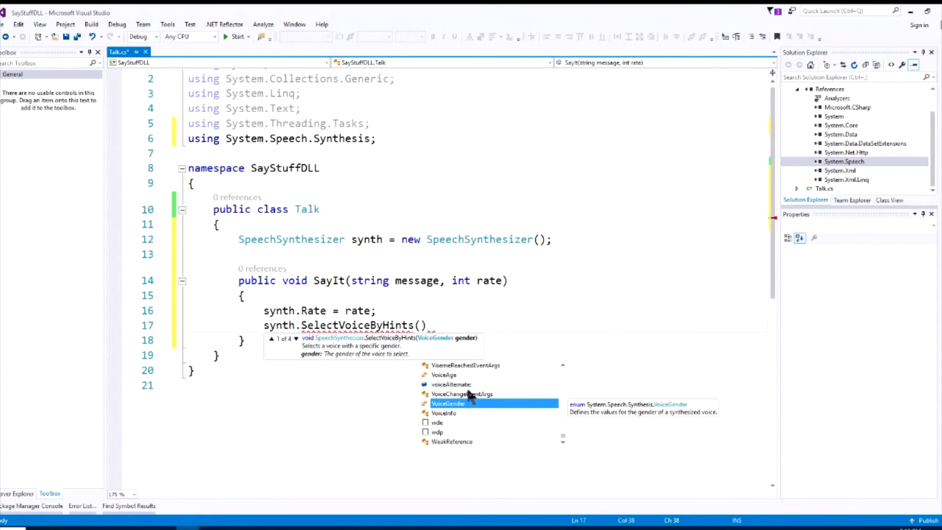
{"action": "mouse_move", "coordinate": [421, 280]}
{"action": "type", "text": "VoiceGender"}
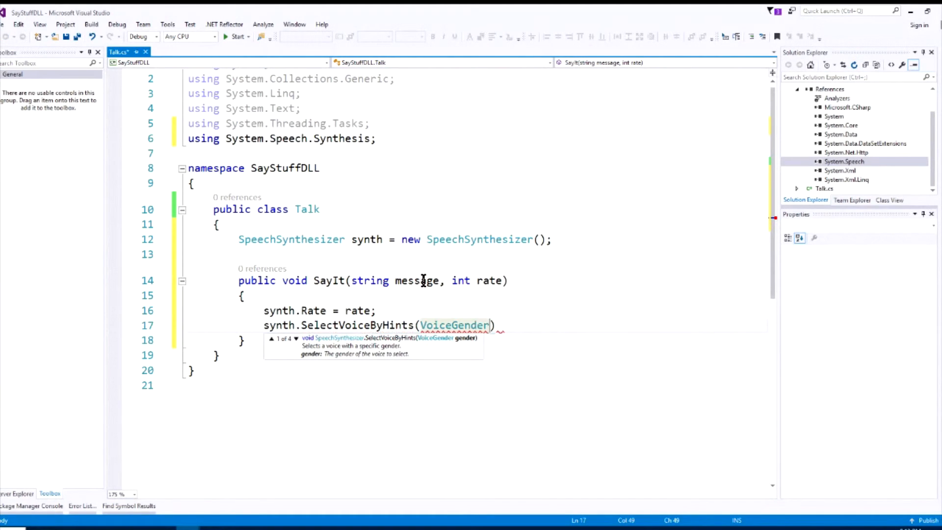
{"action": "type", "text": ".Female"}
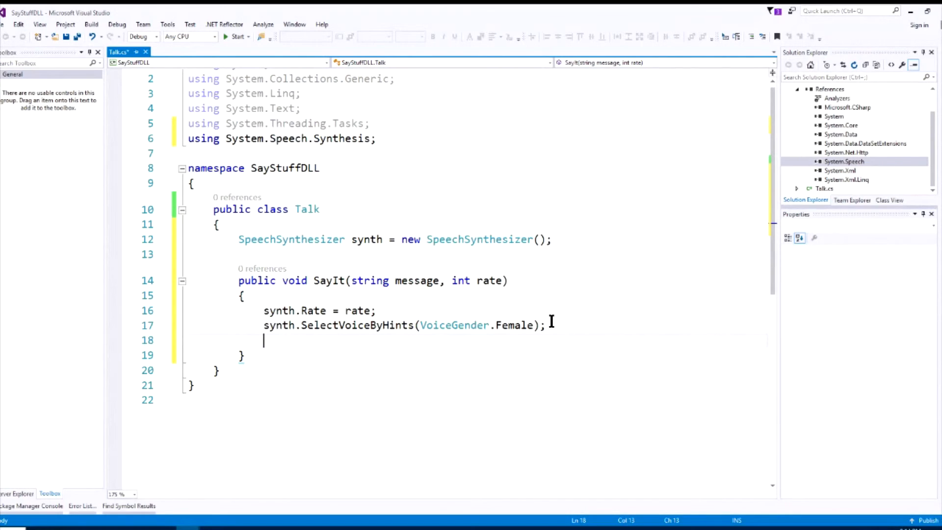
Add 'synth.Speak(message);' as the last statement in SayIt
{"action": "type", "text": "synth"}
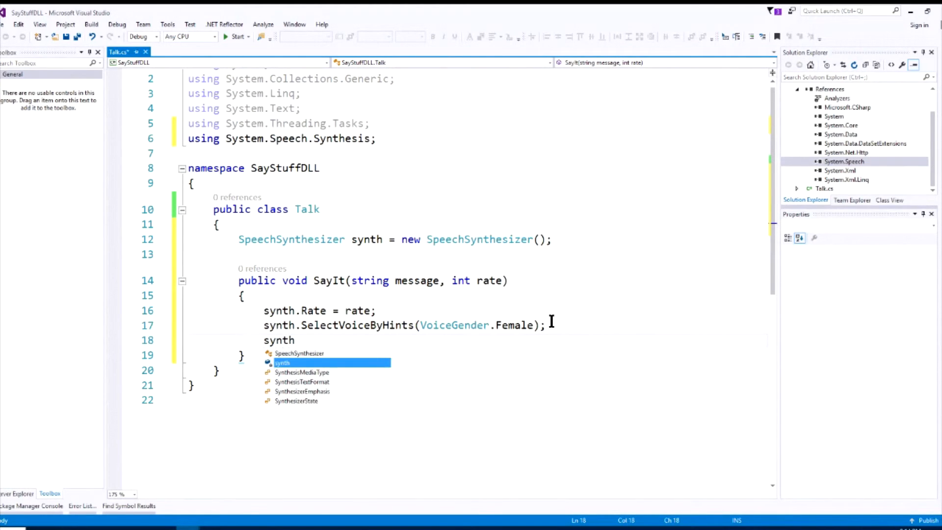
{"action": "type", "text": ".S"}
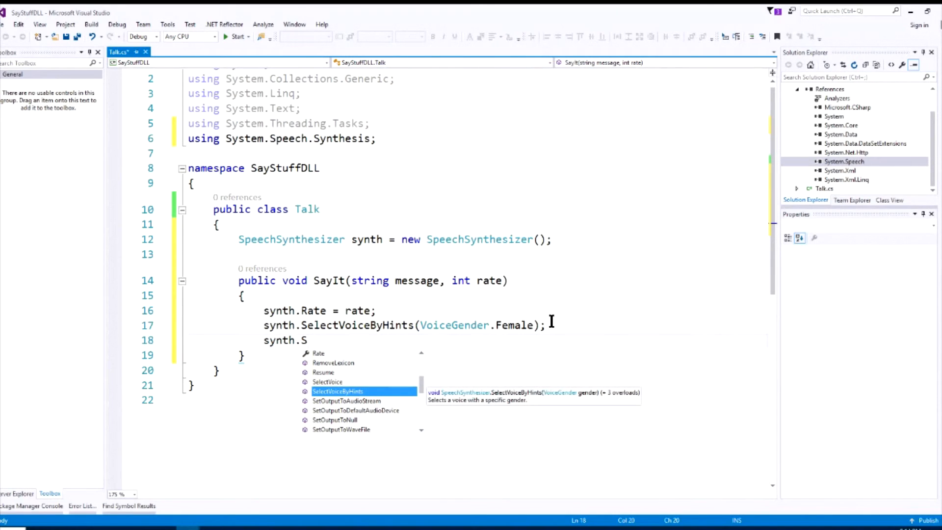
{"action": "type", "text": "peak"}
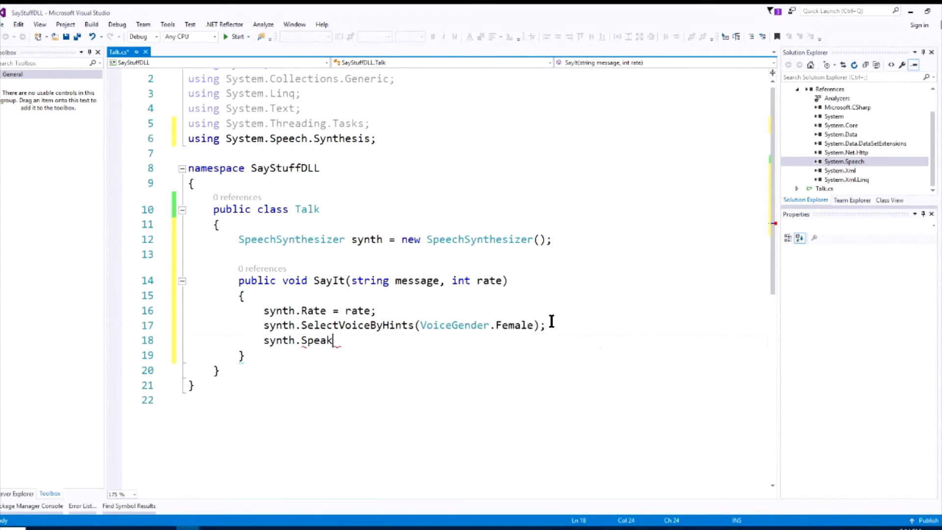
{"action": "type", "text": "9me"}
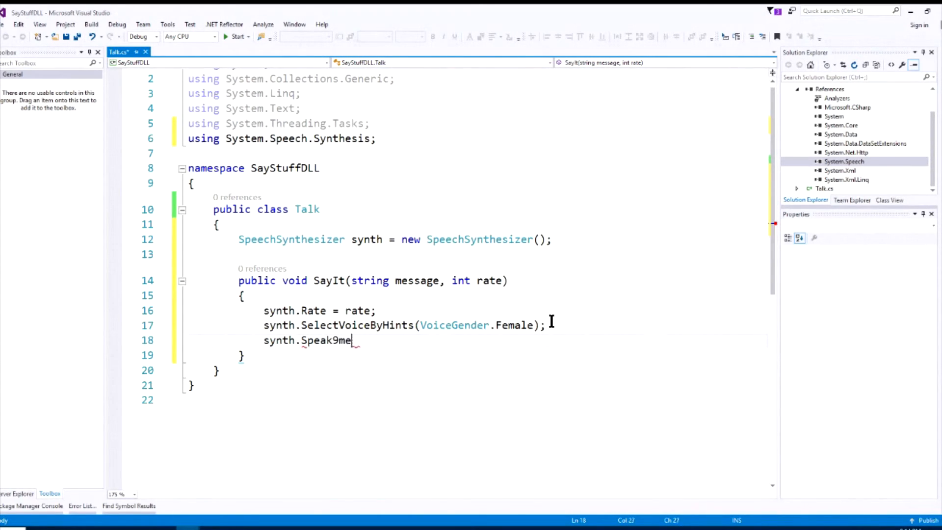
{"action": "type", "text": "(message"}
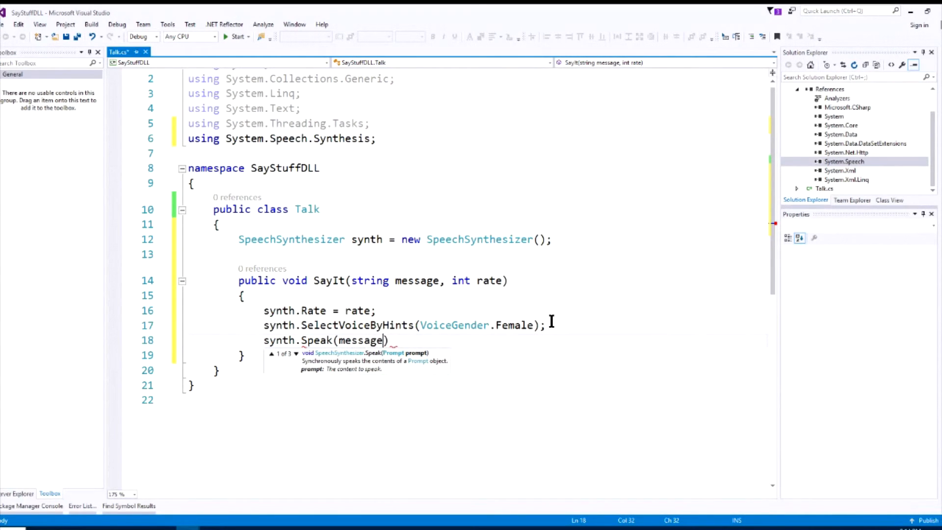
{"action": "type", "text": ");"}
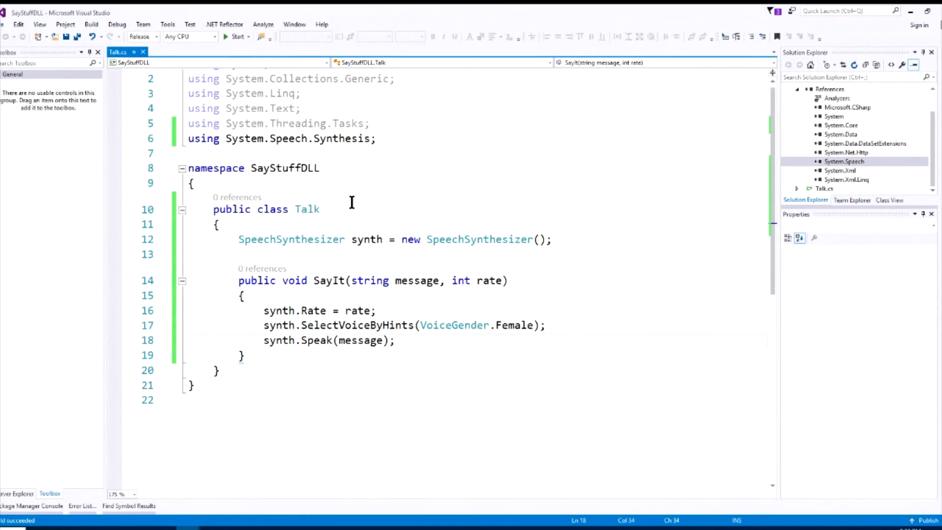
{"action": "mouse_move", "coordinate": [343, 131]}
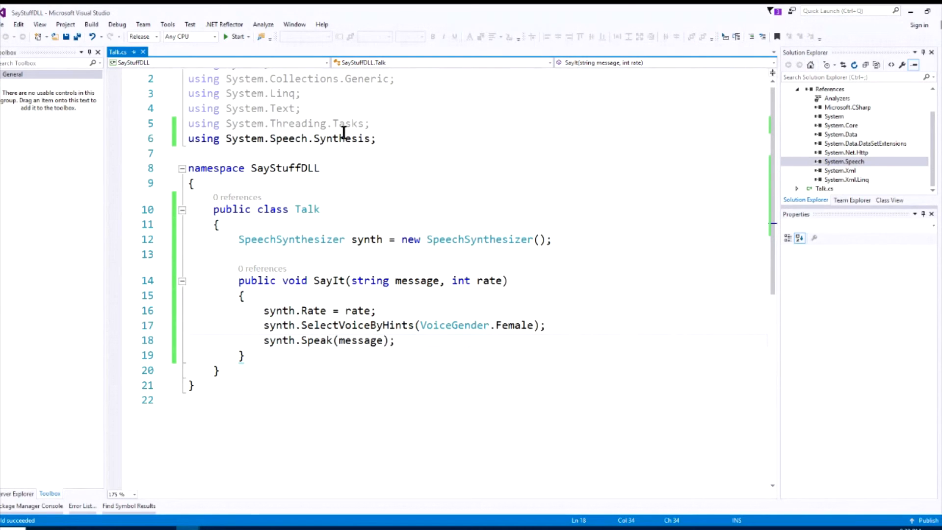
{"action": "mouse_move", "coordinate": [294, 139]}
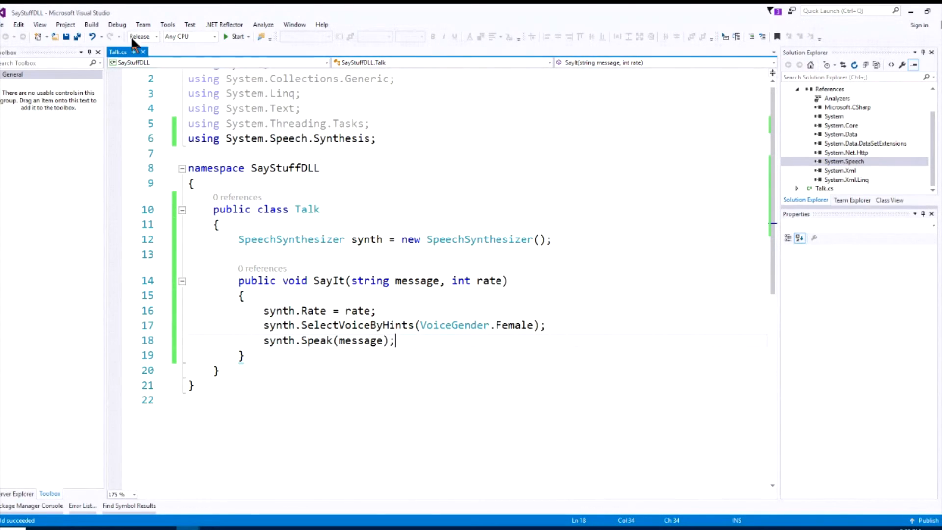
Bring up the document actions for the Talk.cs tab to close the library code
{"action": "left_click", "coordinate": [91, 24]}
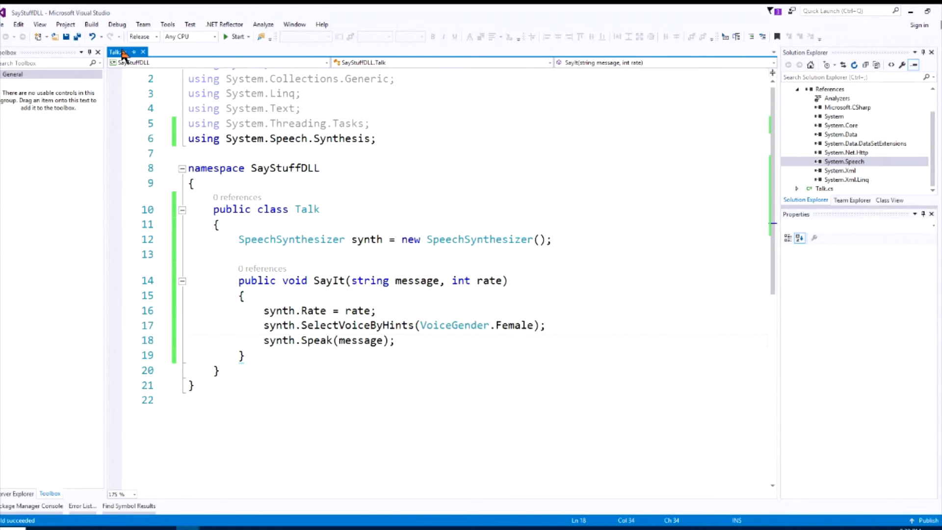
{"action": "right_click", "coordinate": [120, 62]}
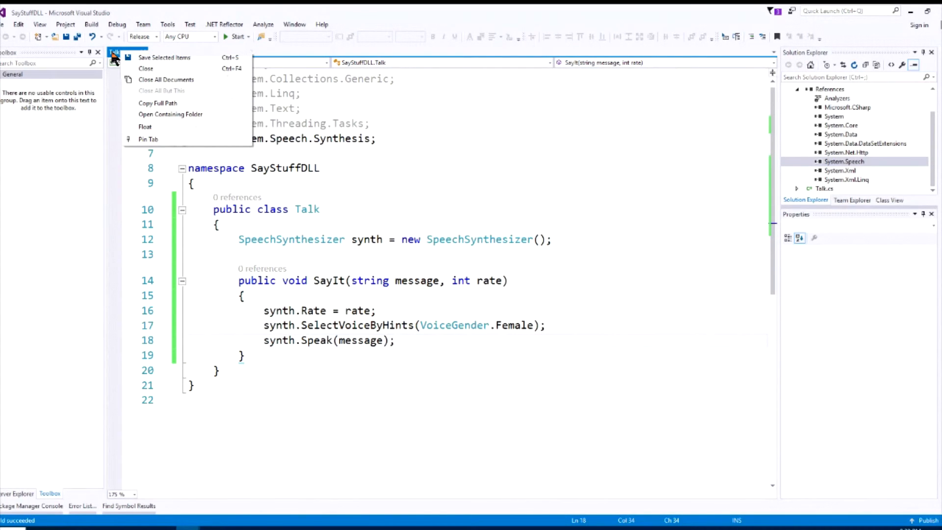
{"action": "mouse_move", "coordinate": [147, 91]}
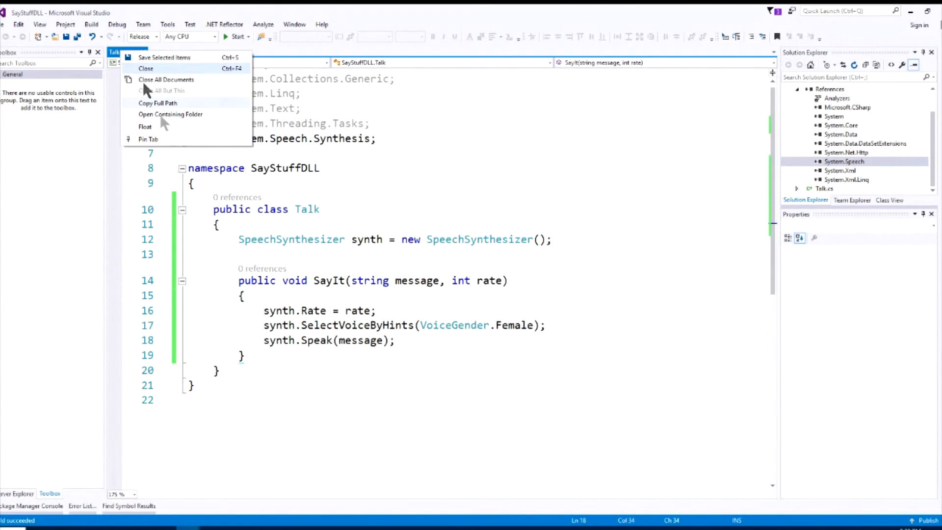
{"action": "mouse_move", "coordinate": [439, 150]}
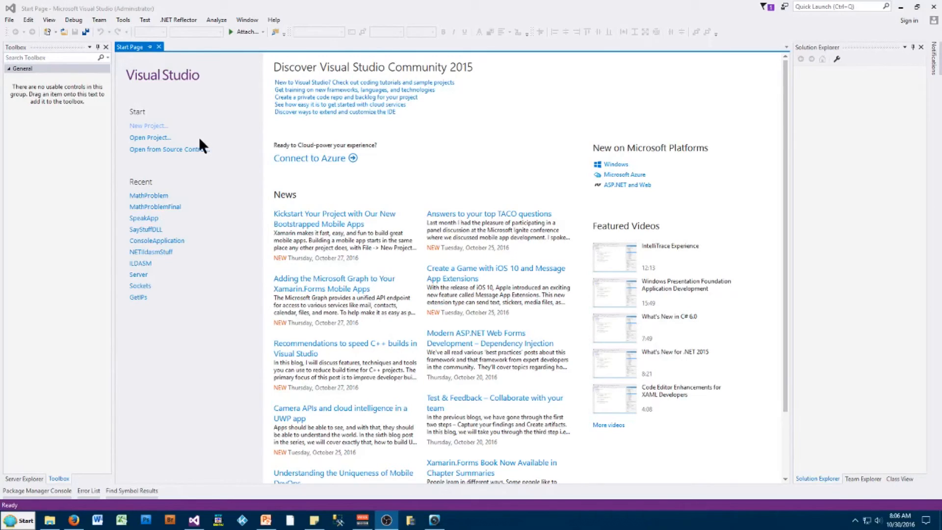
Create a Visual C# Console Application named SpeakApp from the New Project dialog
{"action": "left_click", "coordinate": [9, 20]}
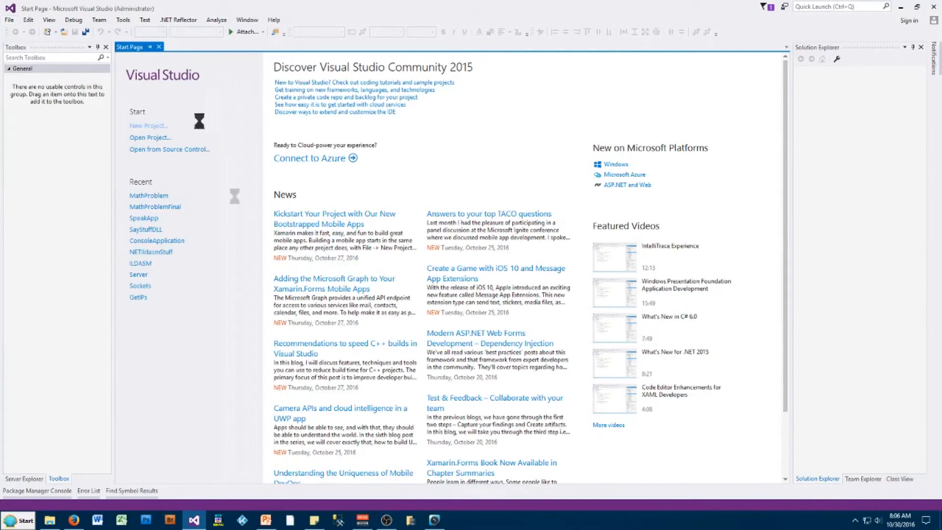
{"action": "left_click", "coordinate": [149, 125]}
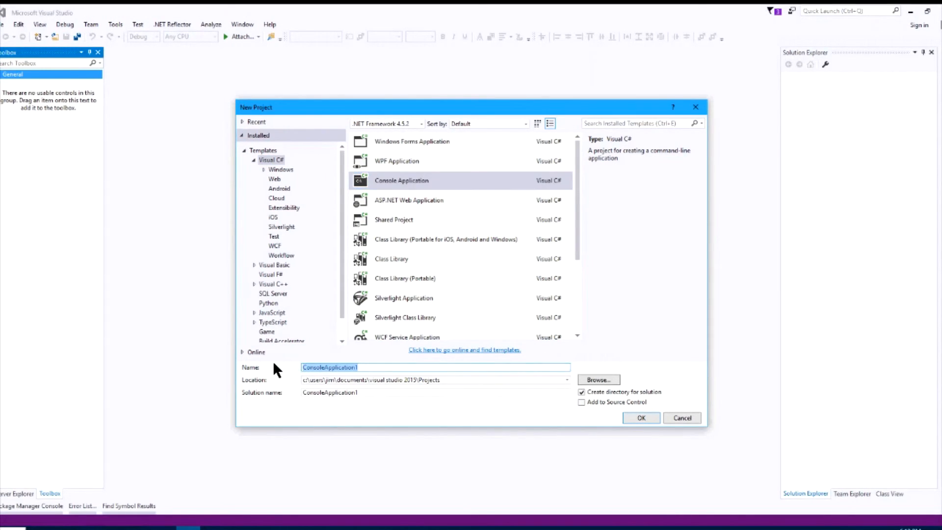
{"action": "type", "text": "S"}
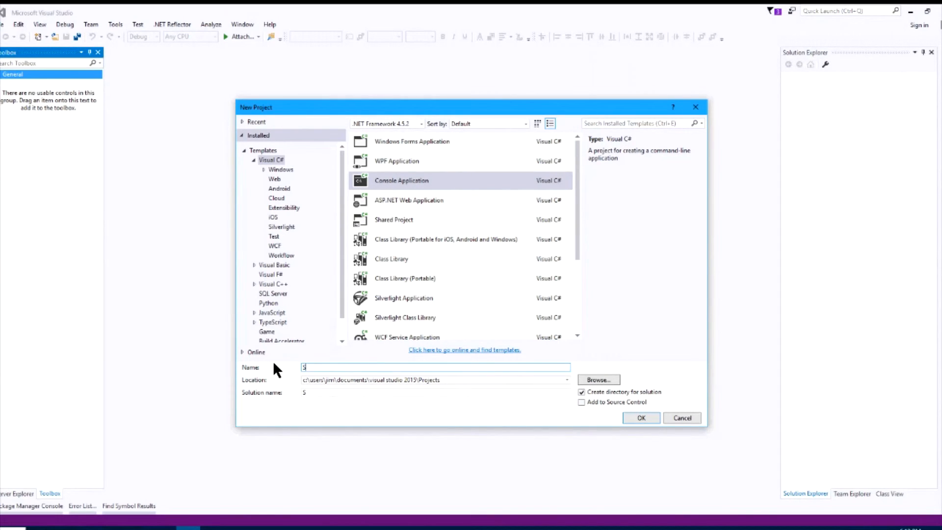
{"action": "type", "text": "peakApp"}
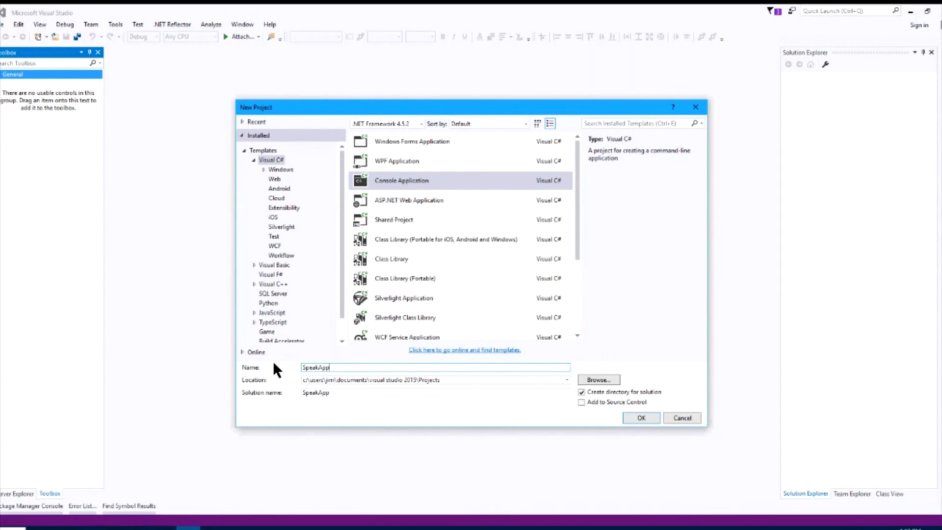
{"action": "left_click", "coordinate": [641, 418]}
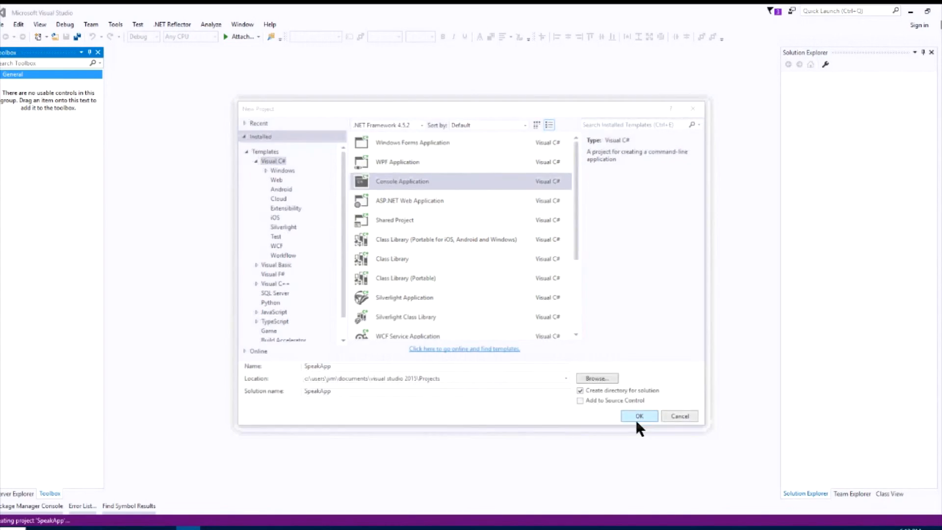
{"action": "left_click", "coordinate": [638, 417]}
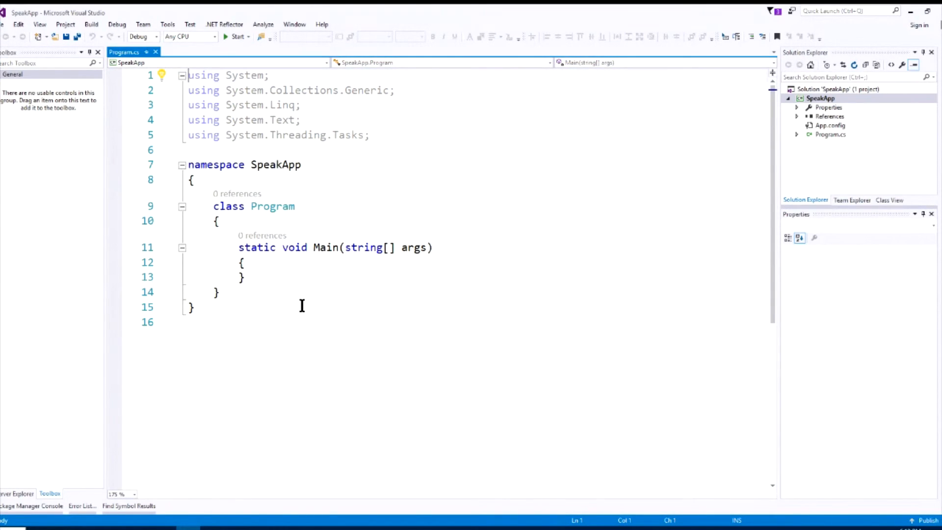
{"action": "mouse_move", "coordinate": [263, 165]}
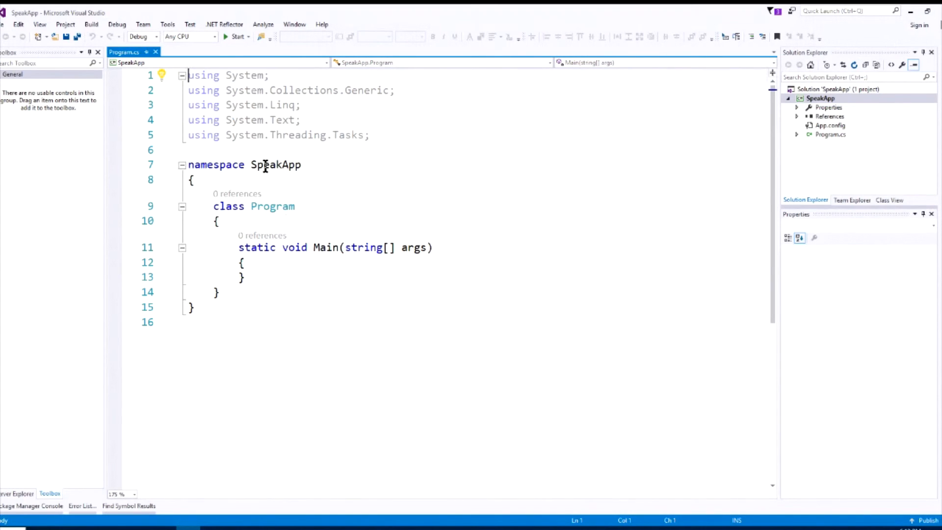
{"action": "mouse_move", "coordinate": [365, 208]}
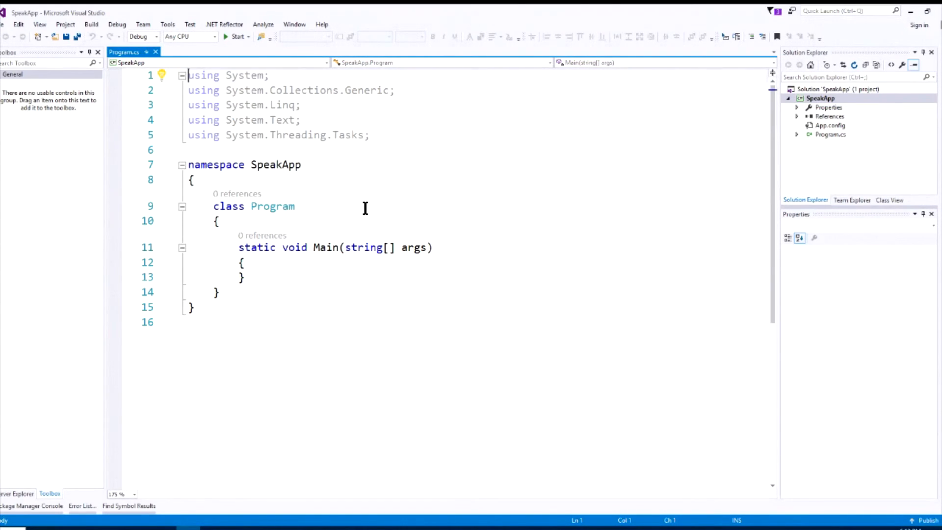
{"action": "mouse_move", "coordinate": [811, 136]}
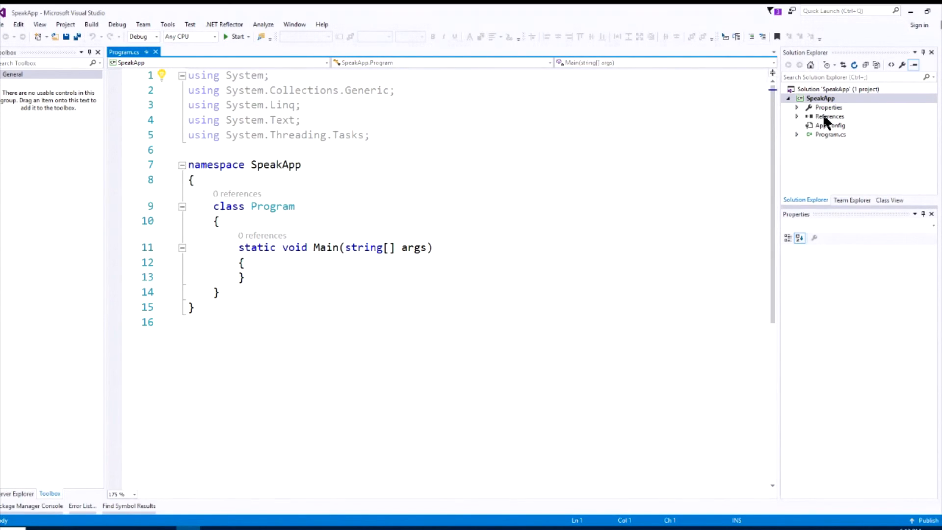
Add SayStuffDLL.dll as a browsed reference of SpeakApp via Reference Manager
{"action": "right_click", "coordinate": [829, 116]}
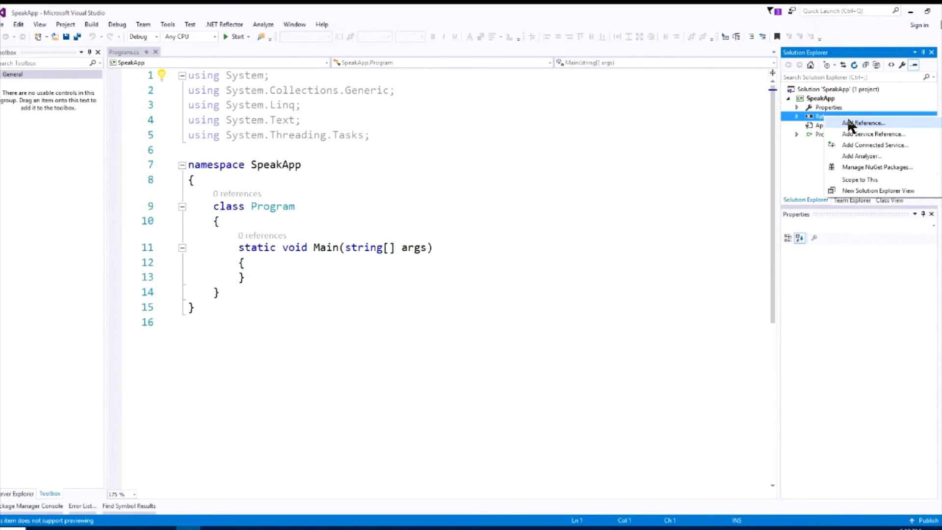
{"action": "left_click", "coordinate": [864, 123]}
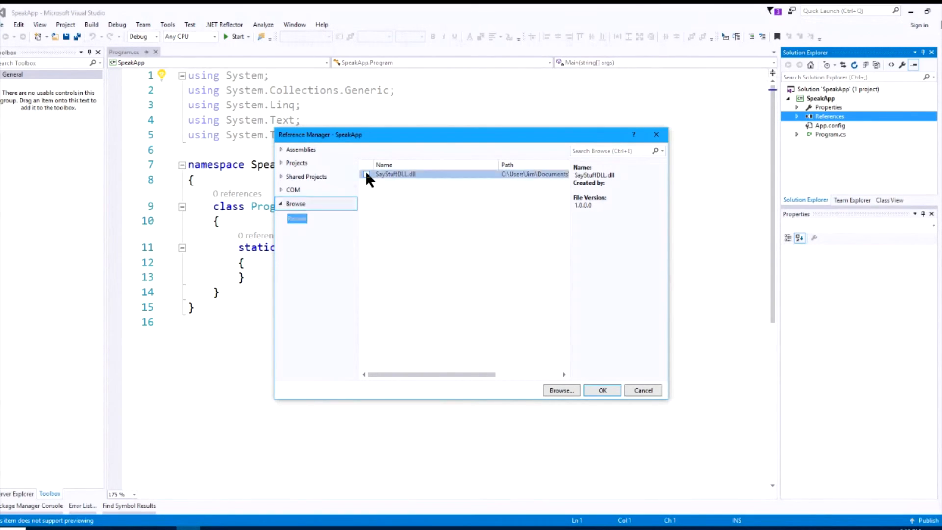
{"action": "left_click", "coordinate": [366, 174]}
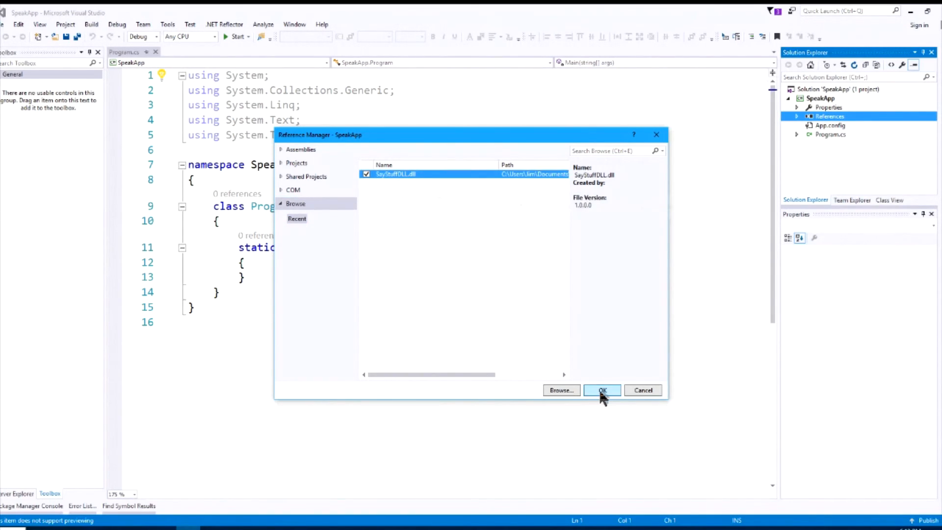
{"action": "left_click", "coordinate": [602, 389]}
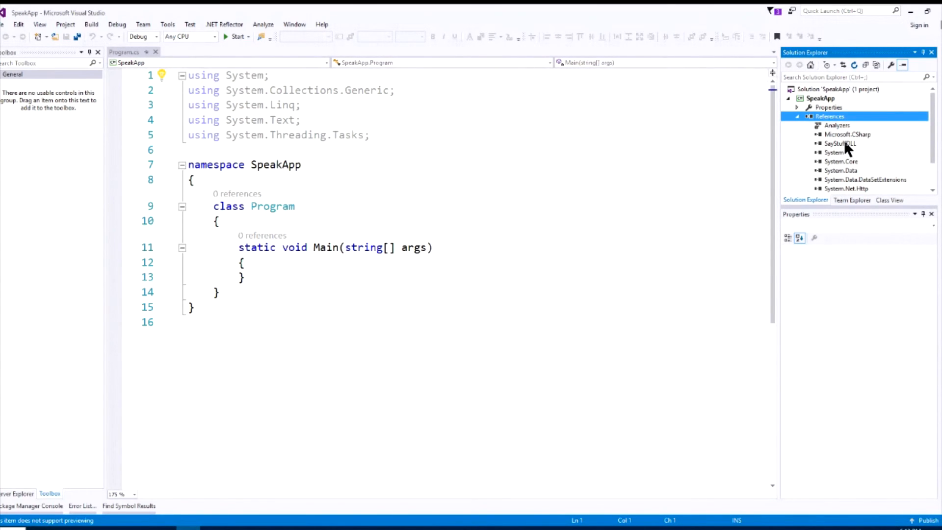
{"action": "mouse_move", "coordinate": [846, 149]}
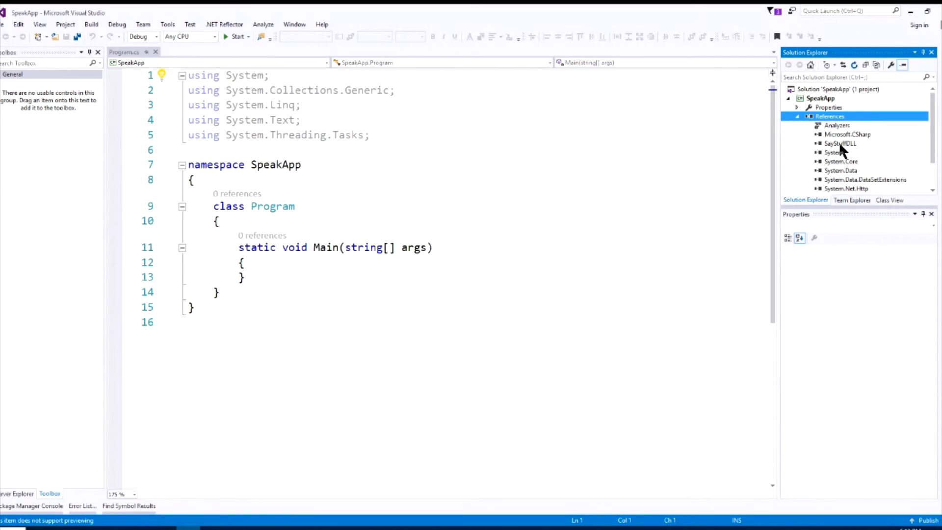
{"action": "left_click", "coordinate": [371, 134]}
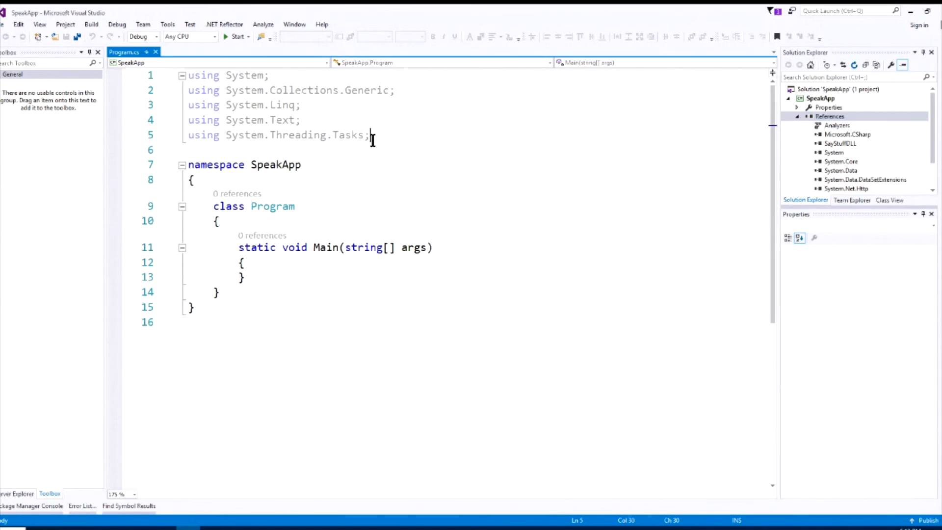
Add a 'using SayStuffDLL;' directive below the existing using lines in Program.cs
{"action": "key", "text": "Return"}
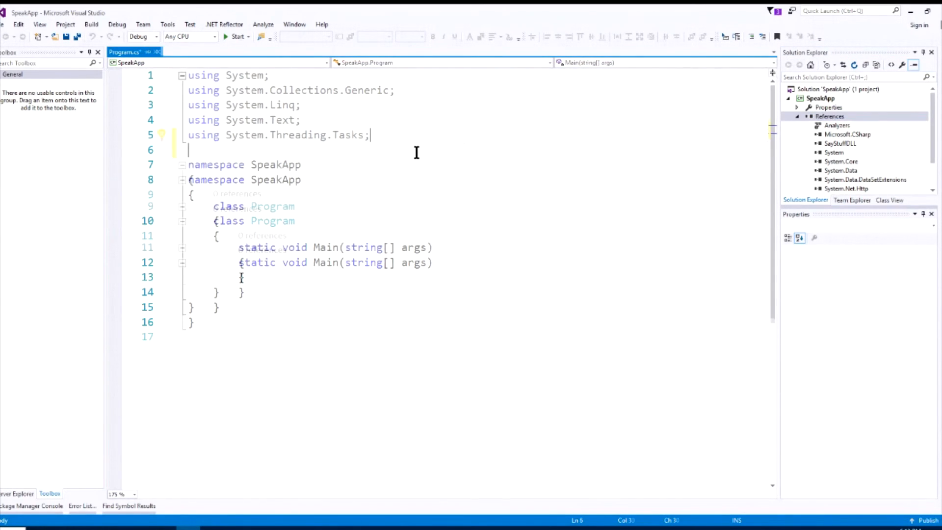
{"action": "type", "text": "using"}
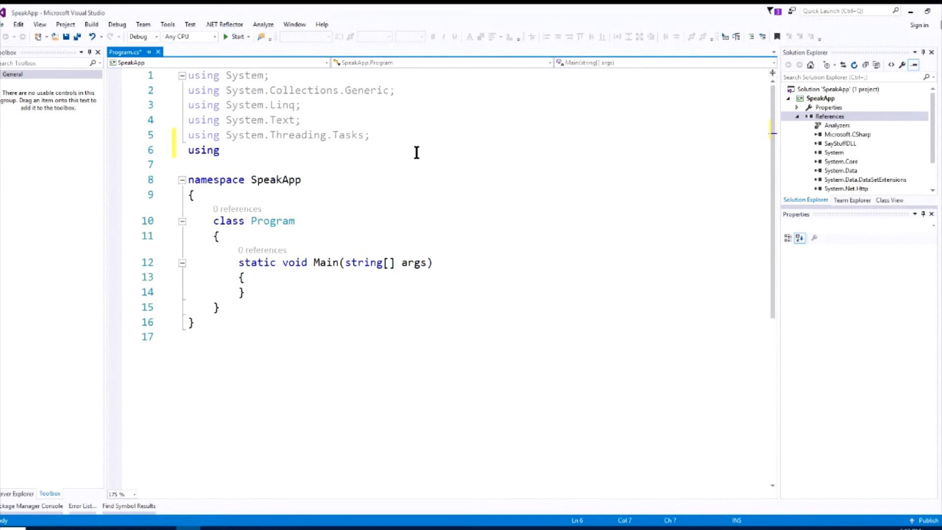
{"action": "type", "text": "SayStuffDLL"}
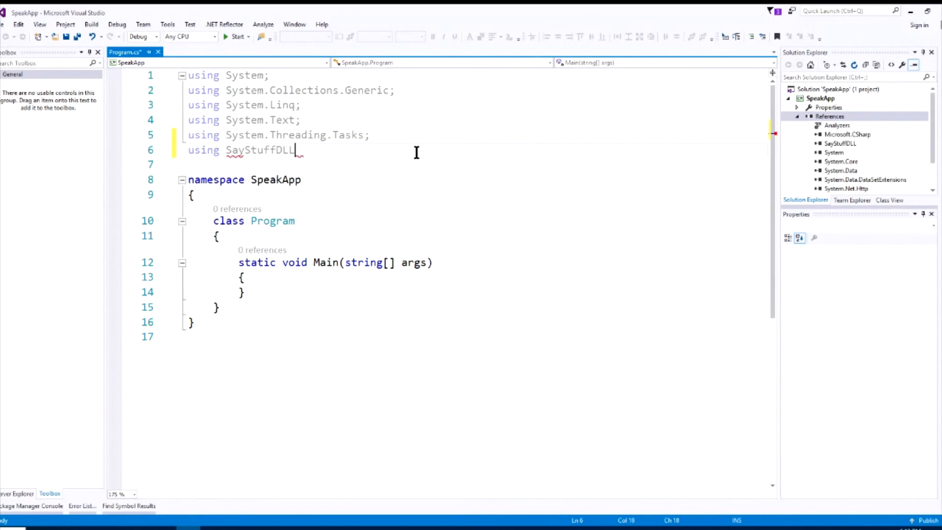
{"action": "type", "text": ";"}
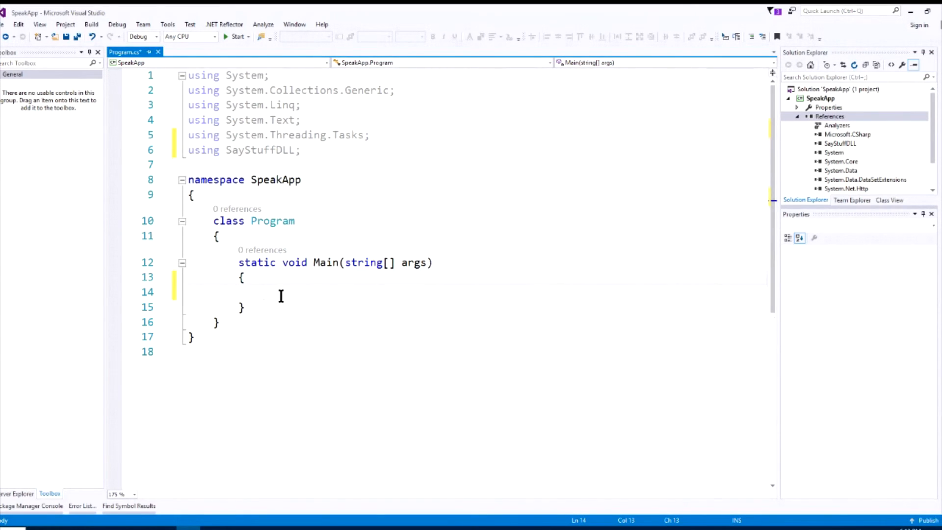
{"action": "left_click", "coordinate": [264, 294]}
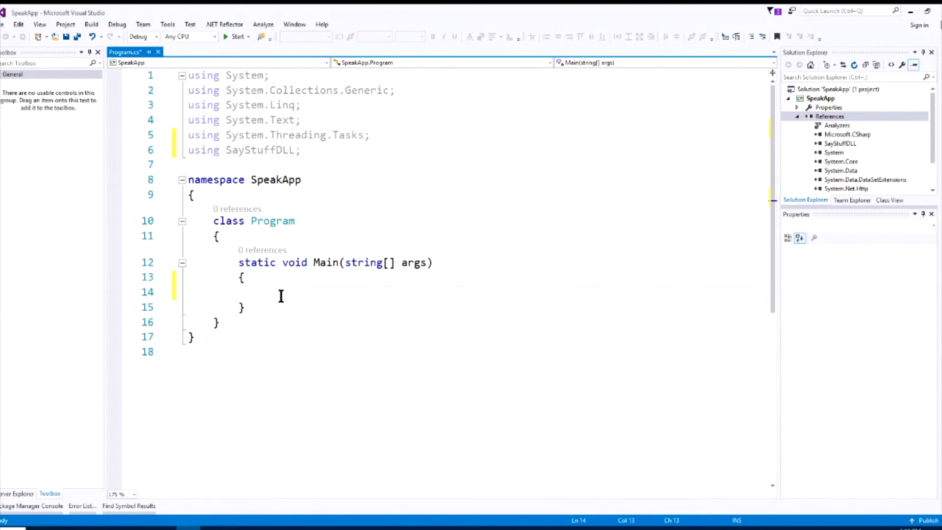
{"action": "left_click", "coordinate": [263, 294]}
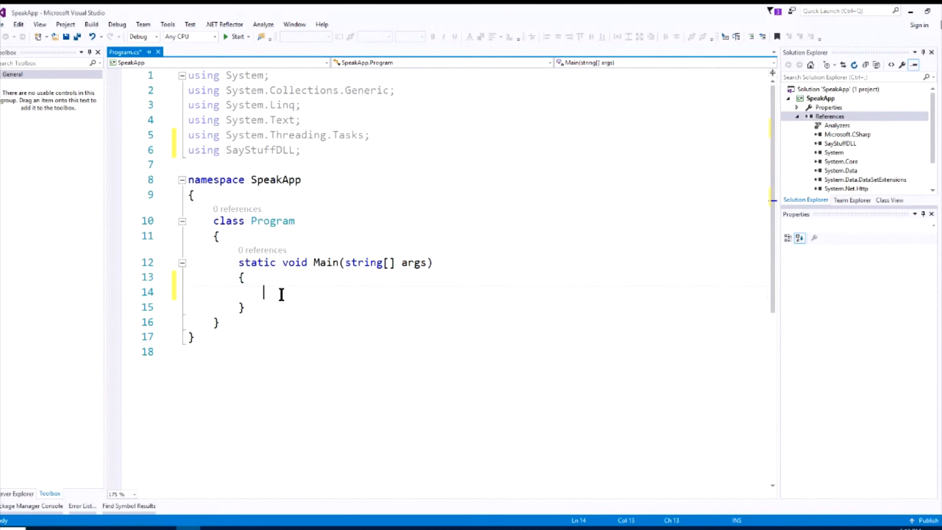
Declare 'Talk newmessage = new Talk();' inside Main
{"action": "type", "text": "Talk"}
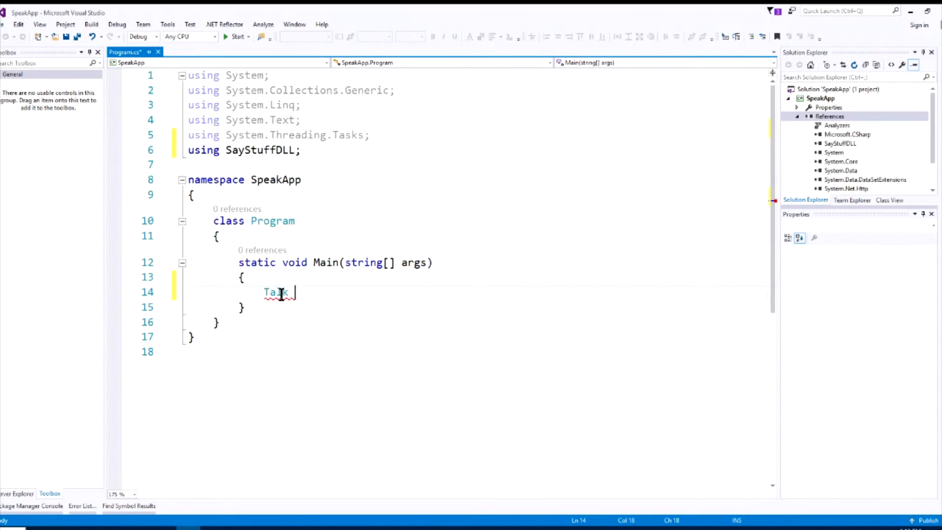
{"action": "type", "text": "newm"}
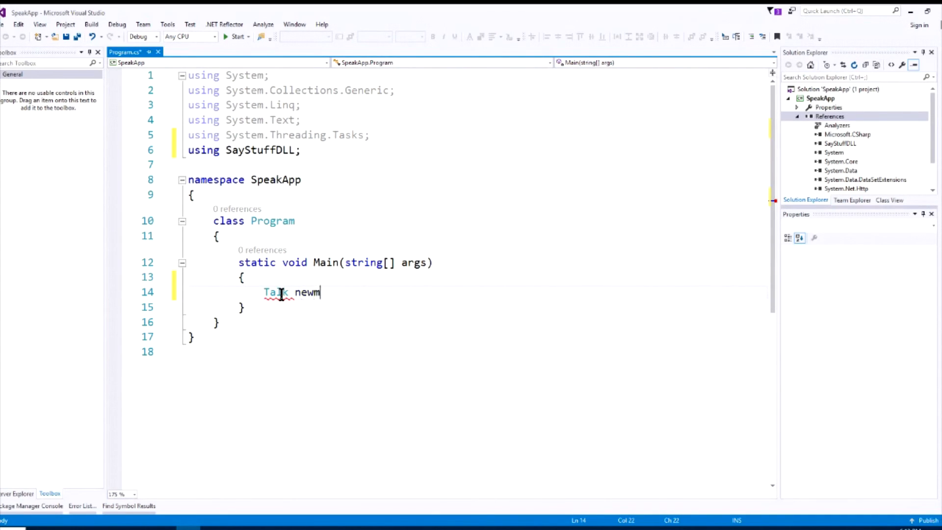
{"action": "type", "text": "essage"}
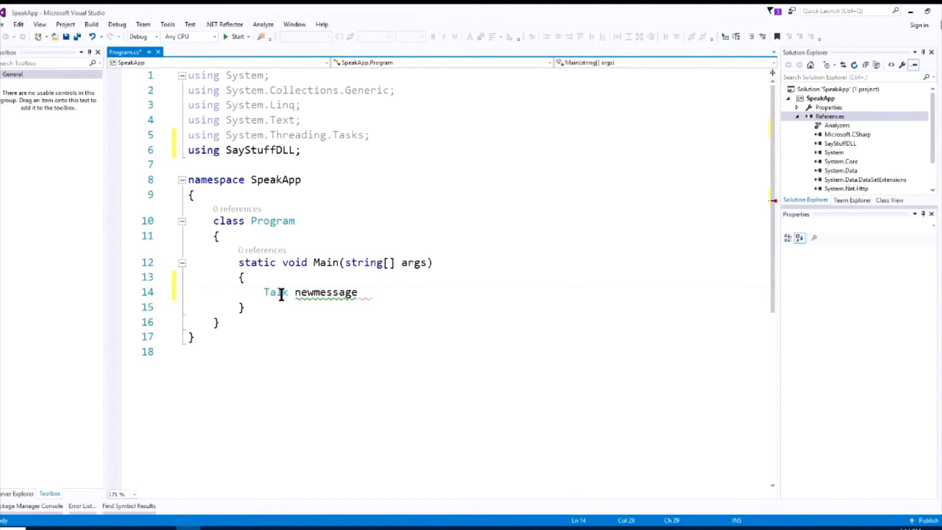
{"action": "type", "text": "= new Talk("}
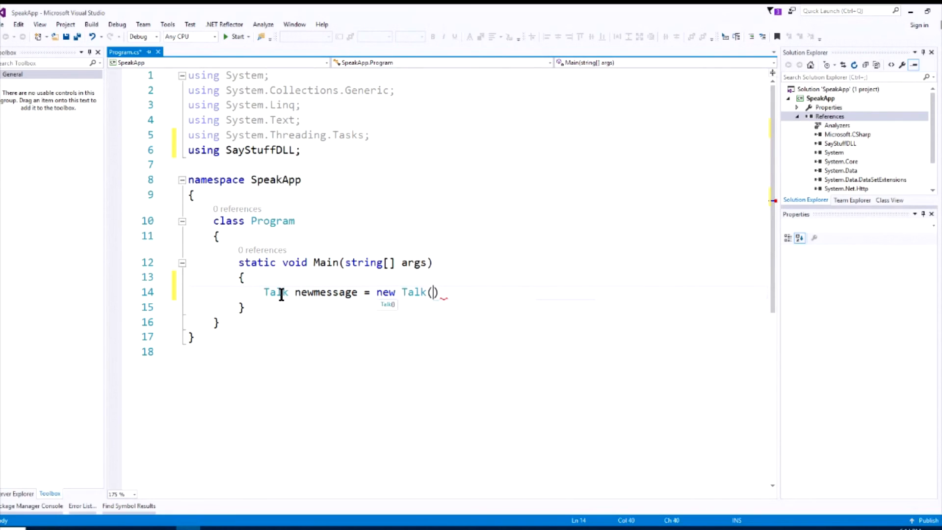
{"action": "type", "text": ";"}
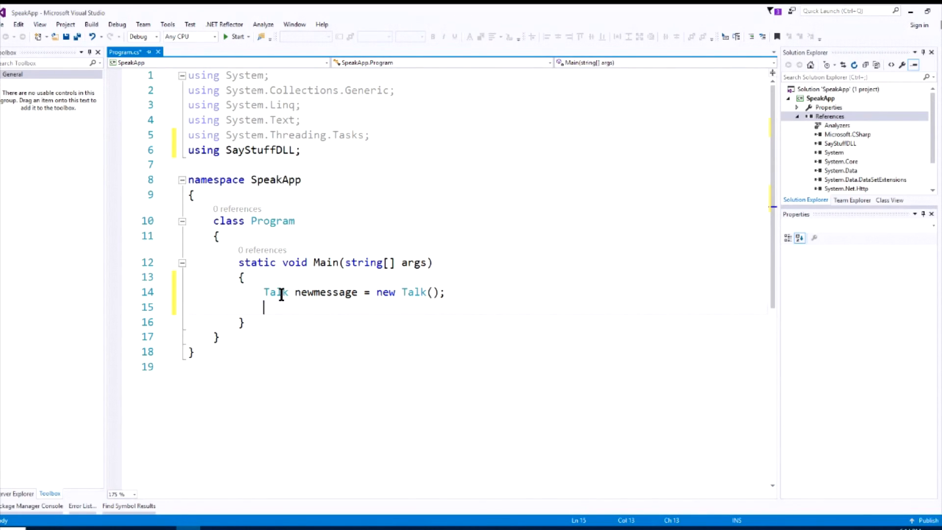
Call newmessage.SayIt with "Hey Dude, what's up?" and a rate argument
{"action": "type", "text": "newmessage"}
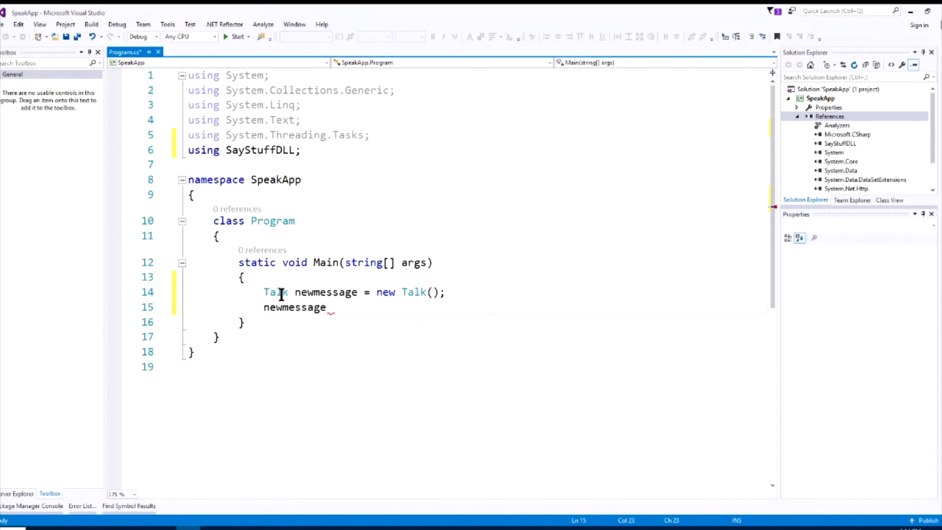
{"action": "type", "text": ".SayIt(\""}
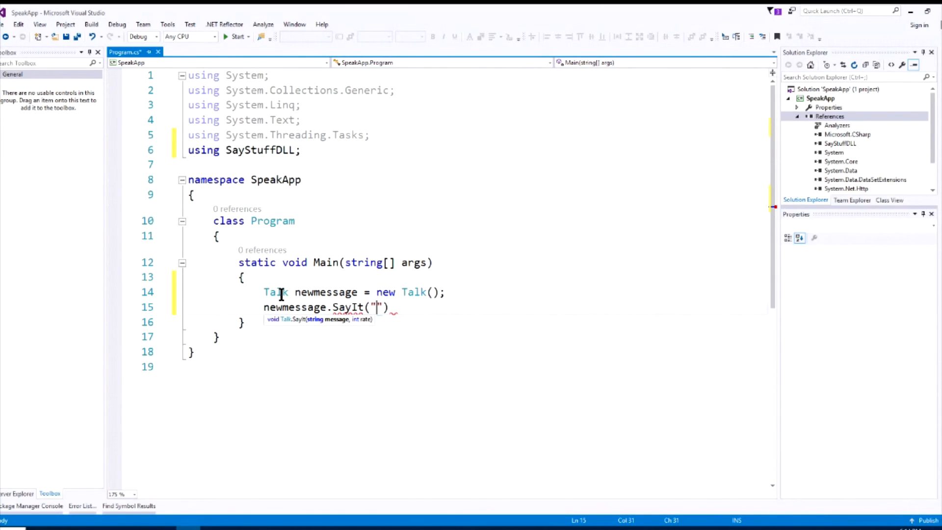
{"action": "type", "text": "H"}
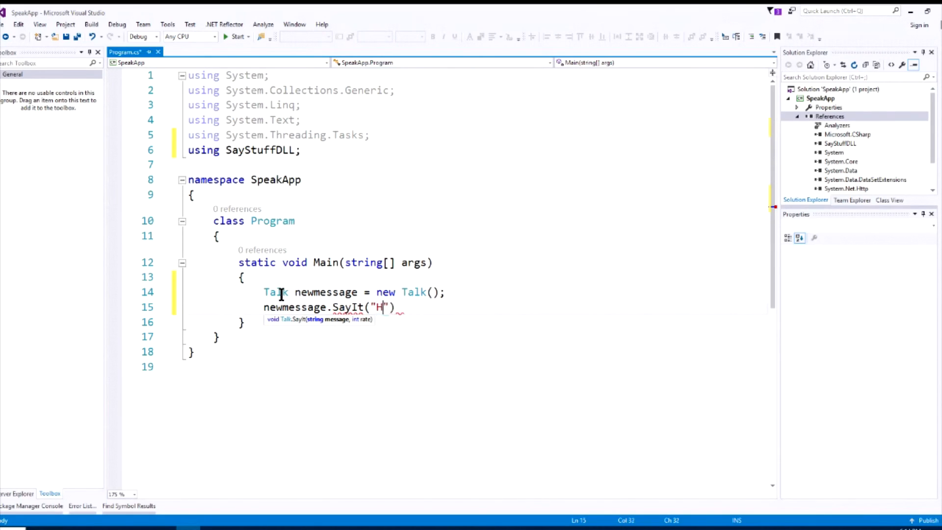
{"action": "type", "text": "ey Dude"}
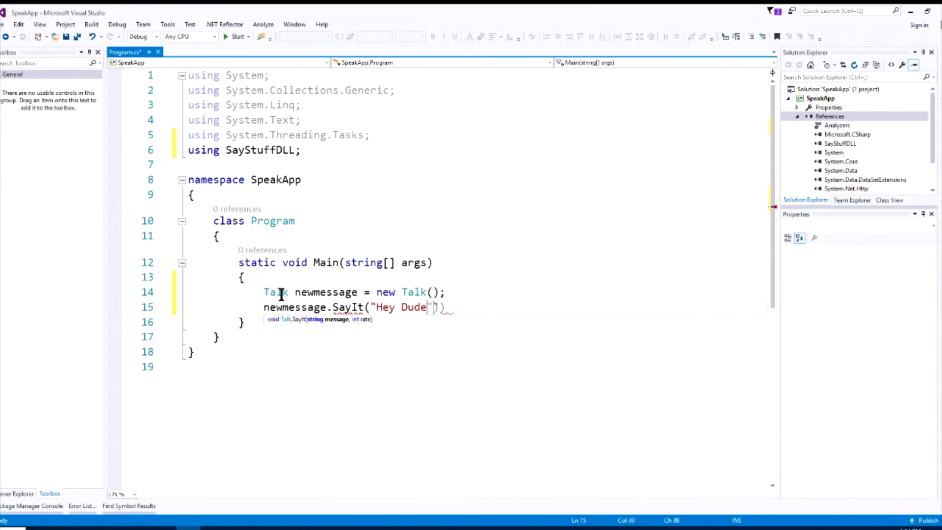
{"action": "type", "text": ", what's u"}
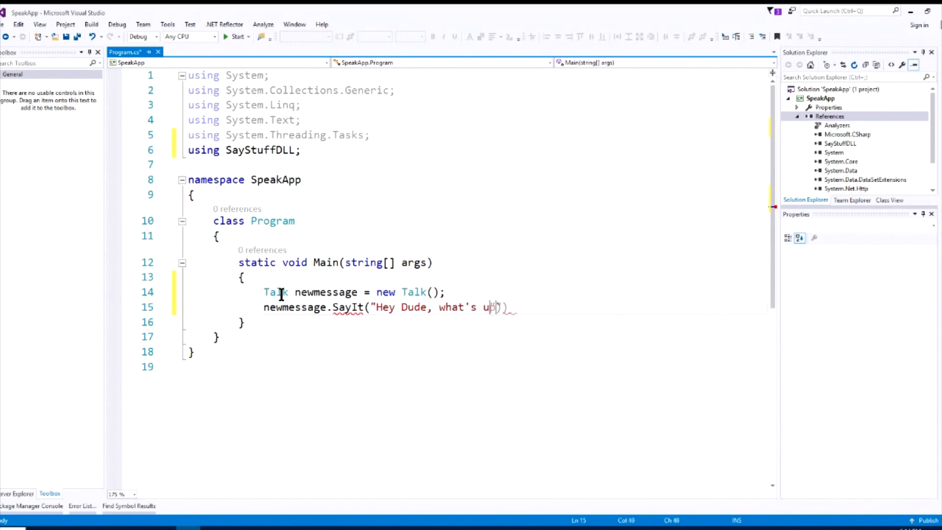
{"action": "type", "text": "p?\""}
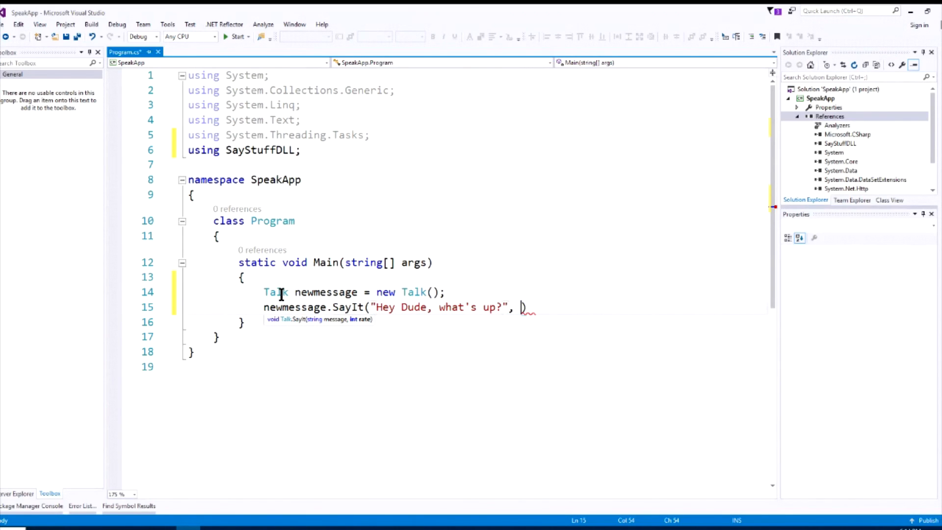
{"action": "type", "text": "-2)"}
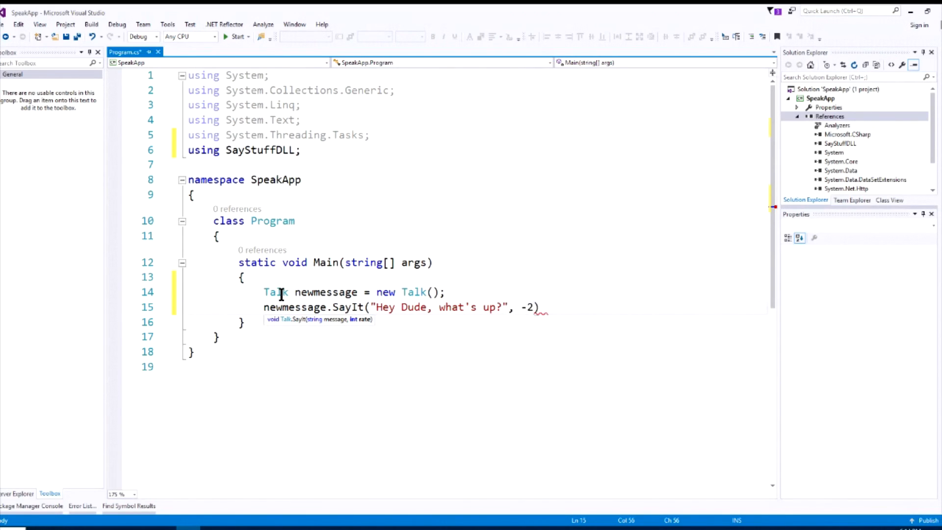
{"action": "type", "text": ";"}
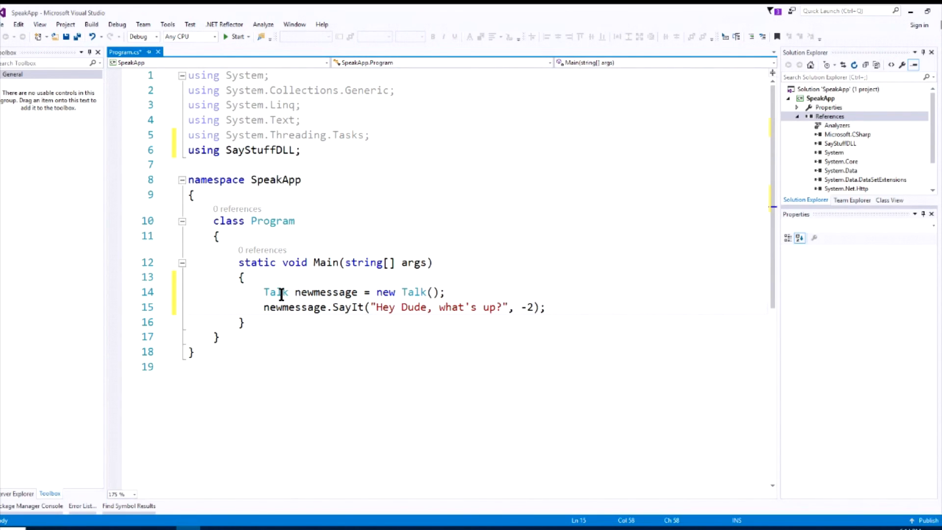
Add Console.ReadLine() so the app waits before exiting
{"action": "type", "text": "Console"}
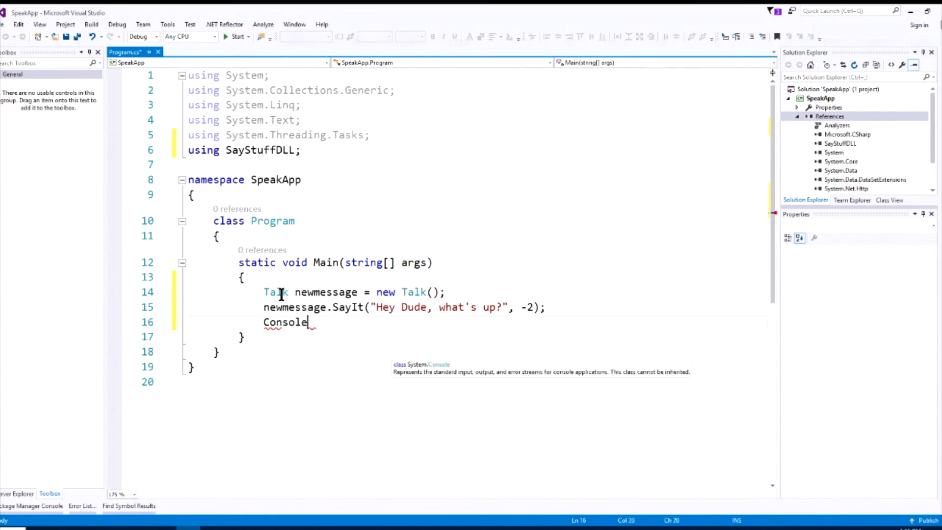
{"action": "type", "text": ".ReadLine();"}
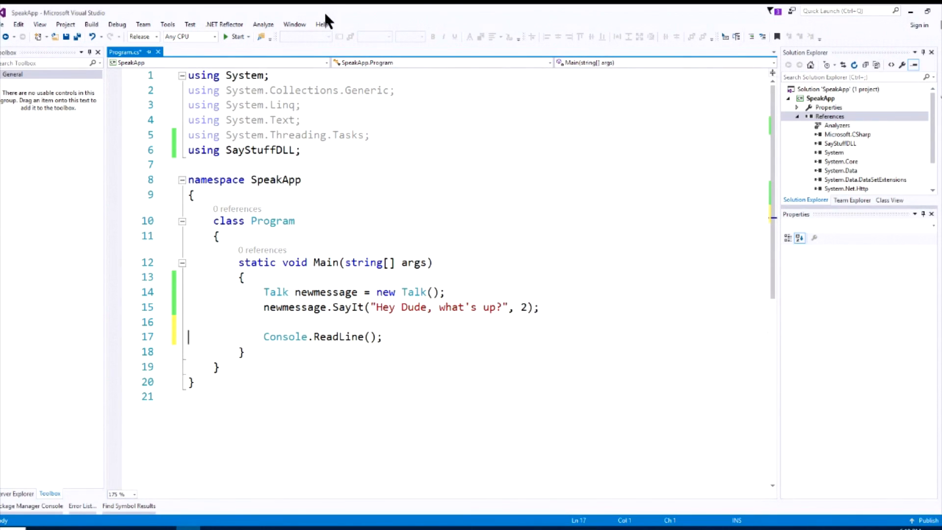
{"action": "mouse_move", "coordinate": [601, 216]}
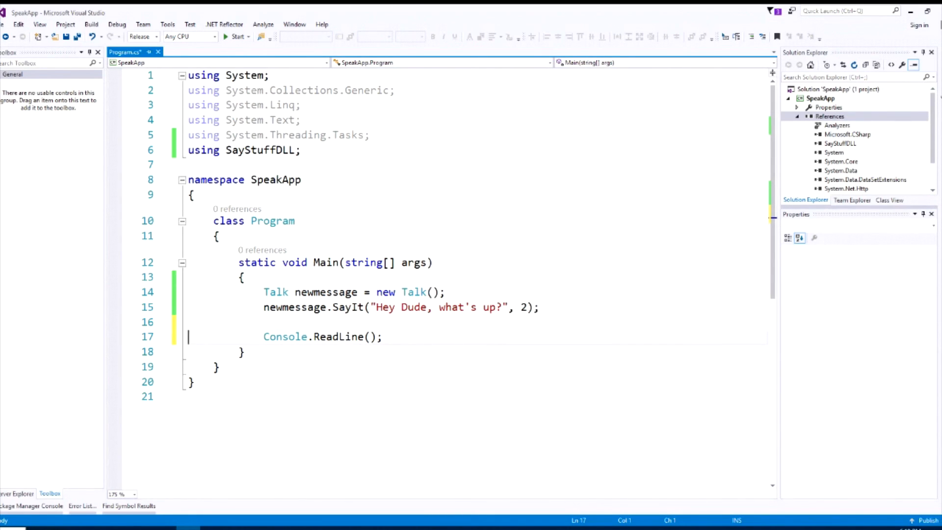
{"action": "left_click", "coordinate": [237, 36]}
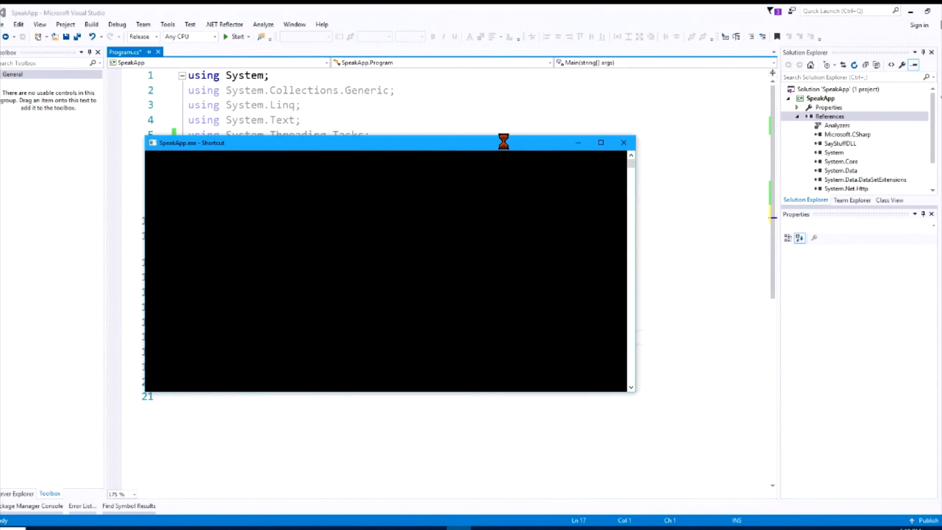
{"action": "left_click", "coordinate": [624, 143]}
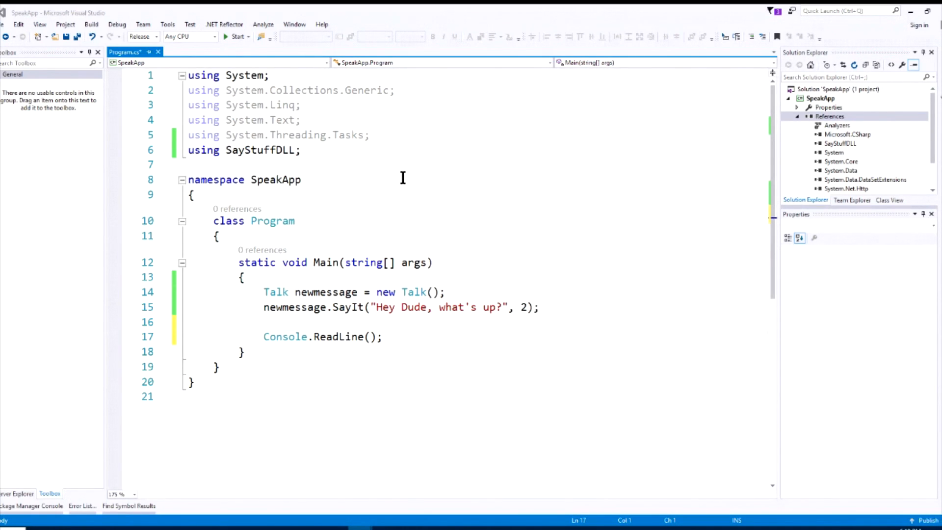
{"action": "mouse_move", "coordinate": [124, 78]}
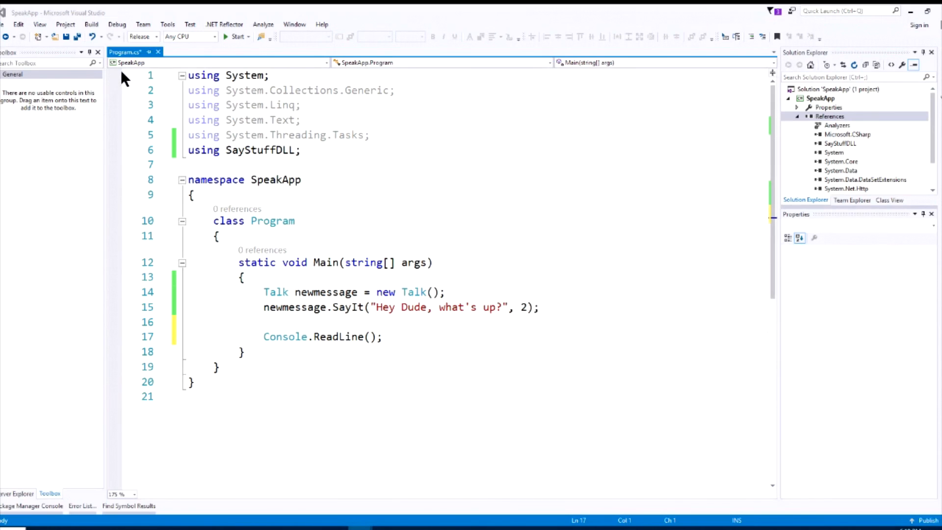